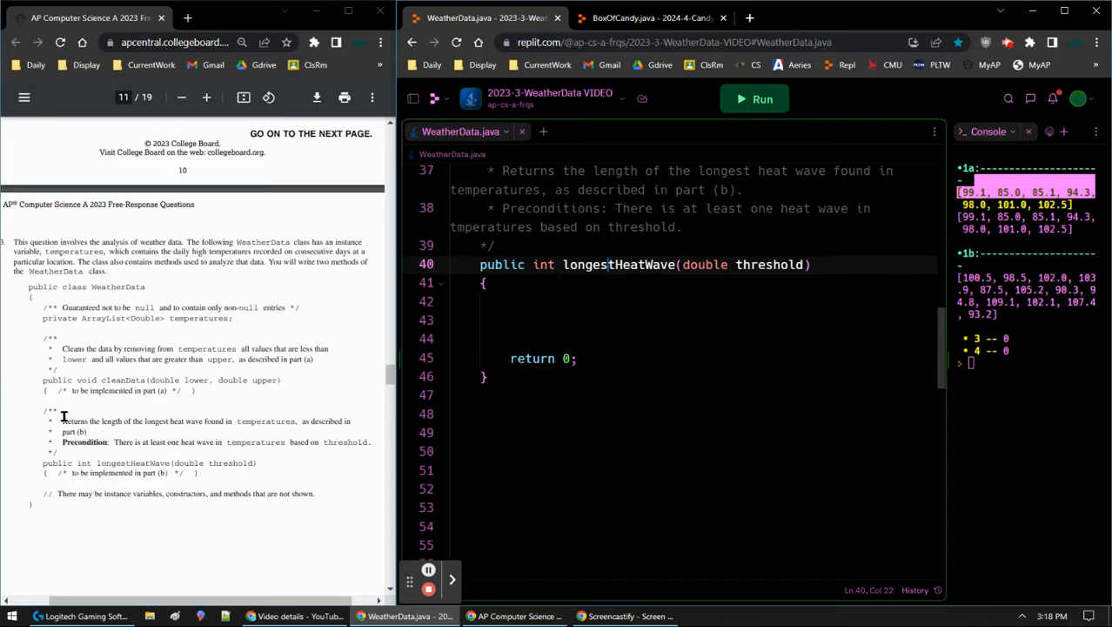
Step: Highlight the precondition about at least one heat wave and the word threshold
drag(62, 421, 180, 473)
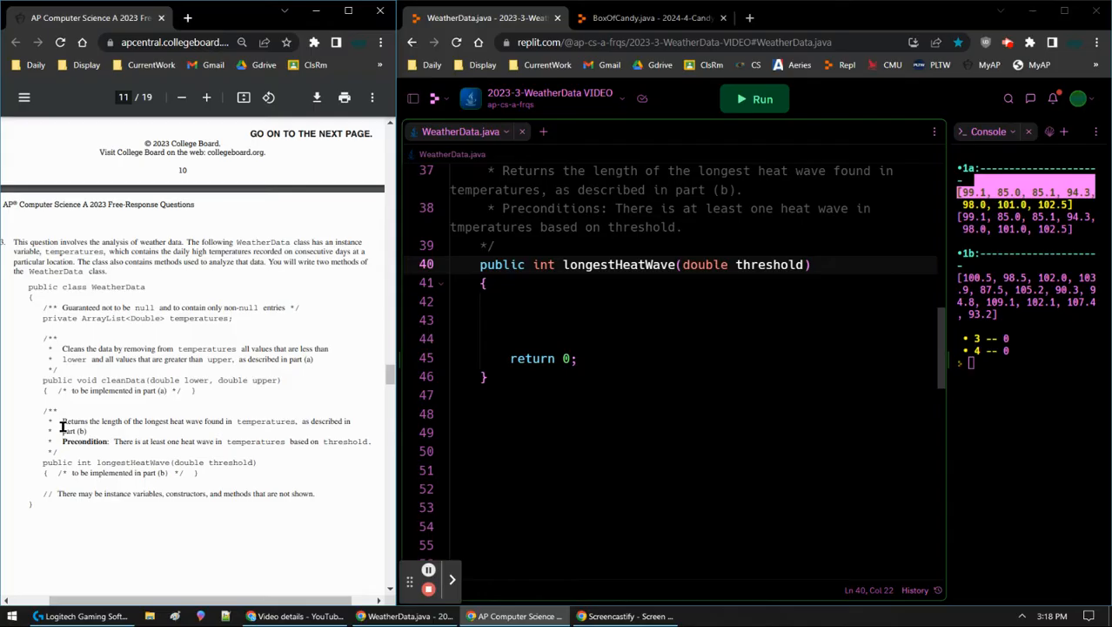
drag(61, 420, 189, 421)
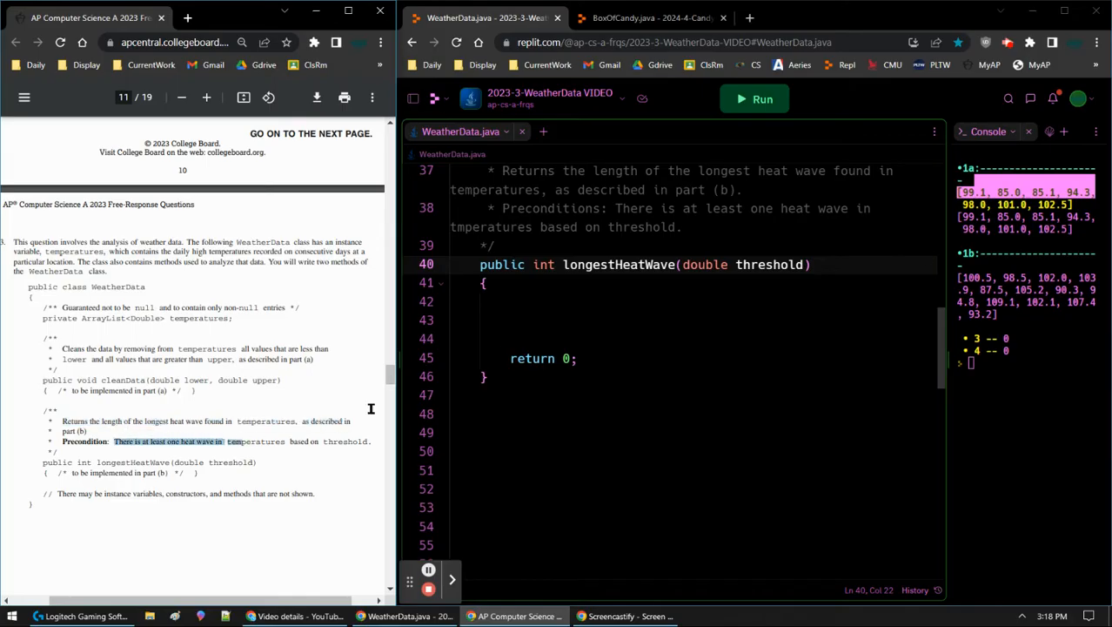
click(150, 442)
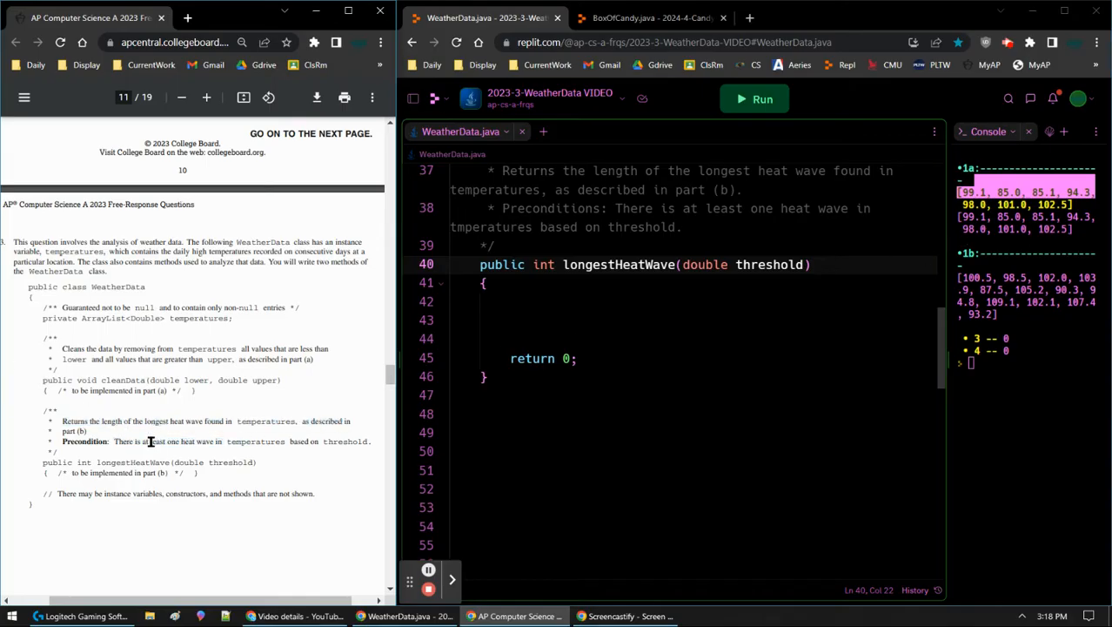
mouse_move(346, 441)
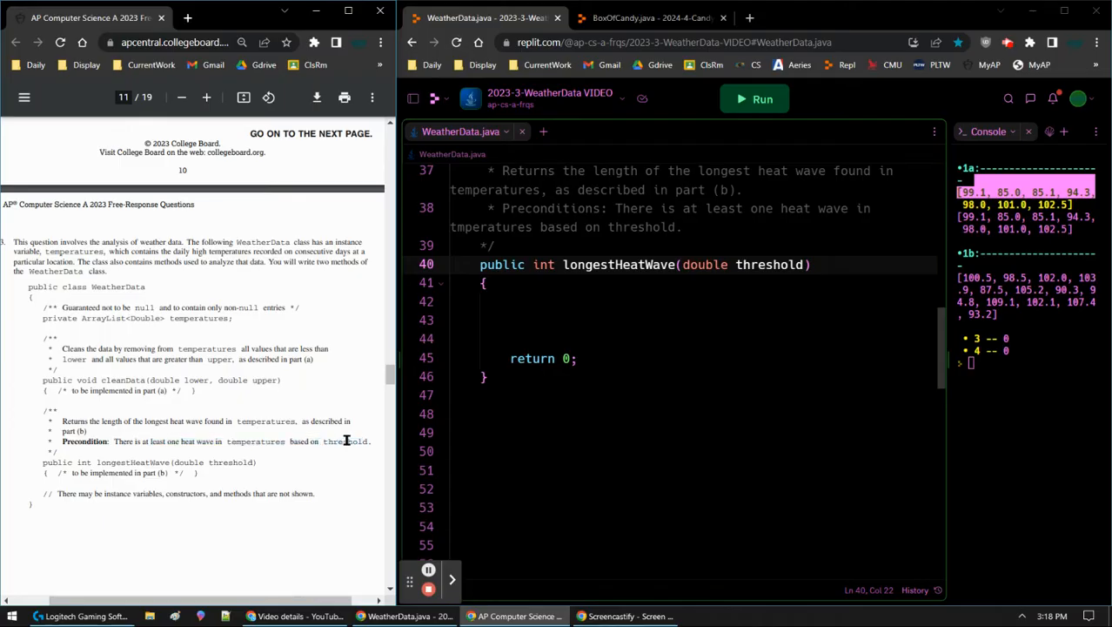
double_click(346, 442)
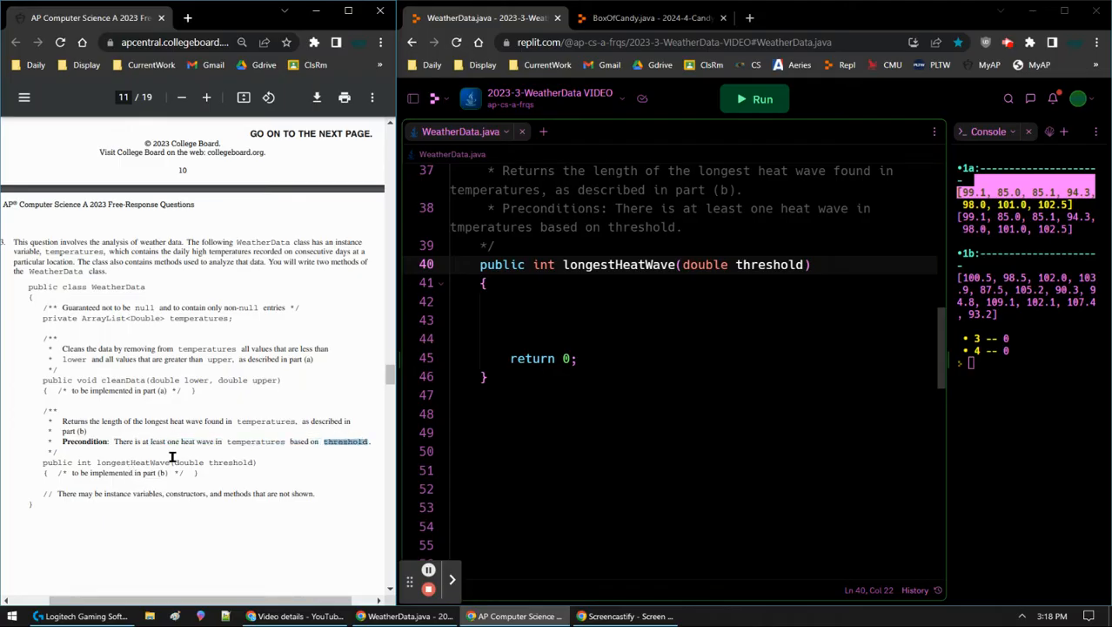
Step: Scroll the PDF to part (b) and read the shaded heat-wave examples
scroll(down, 3)
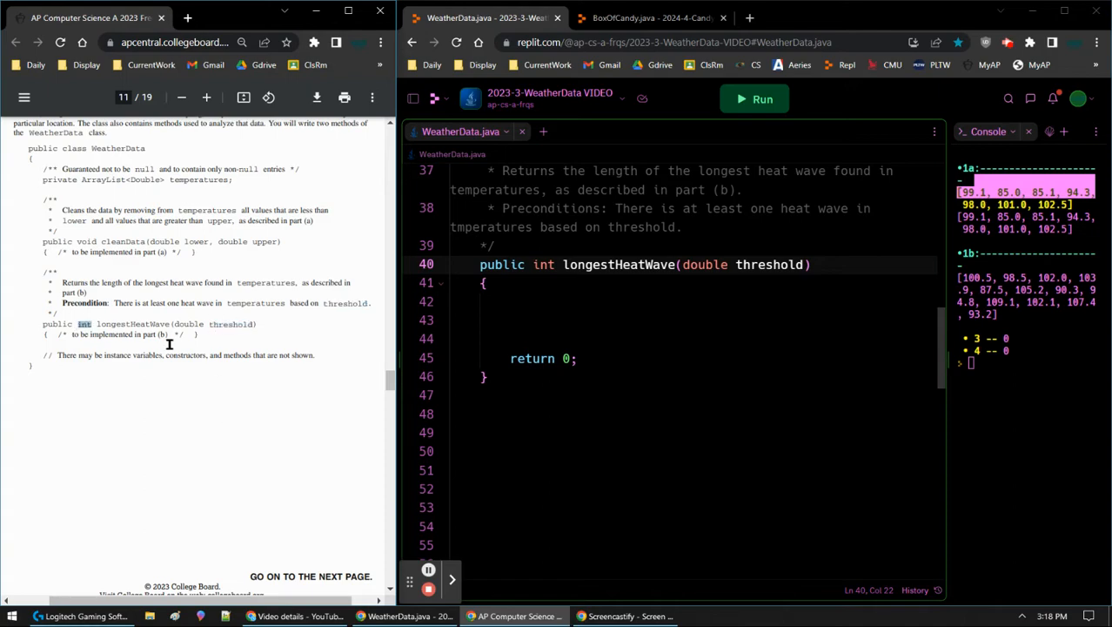
scroll(down, 3)
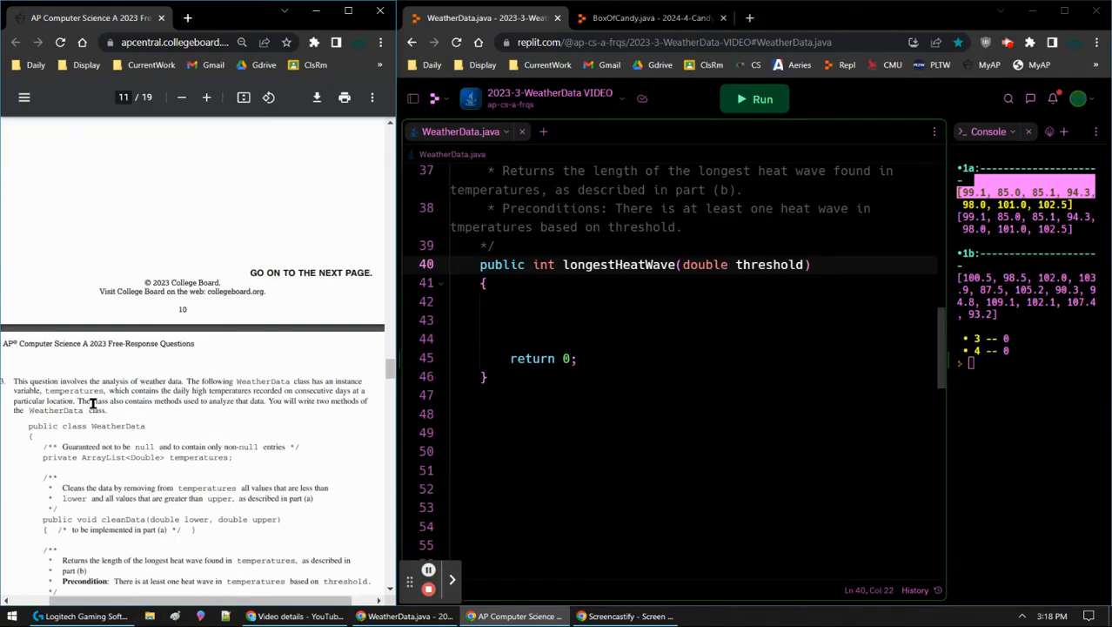
scroll(down, 3)
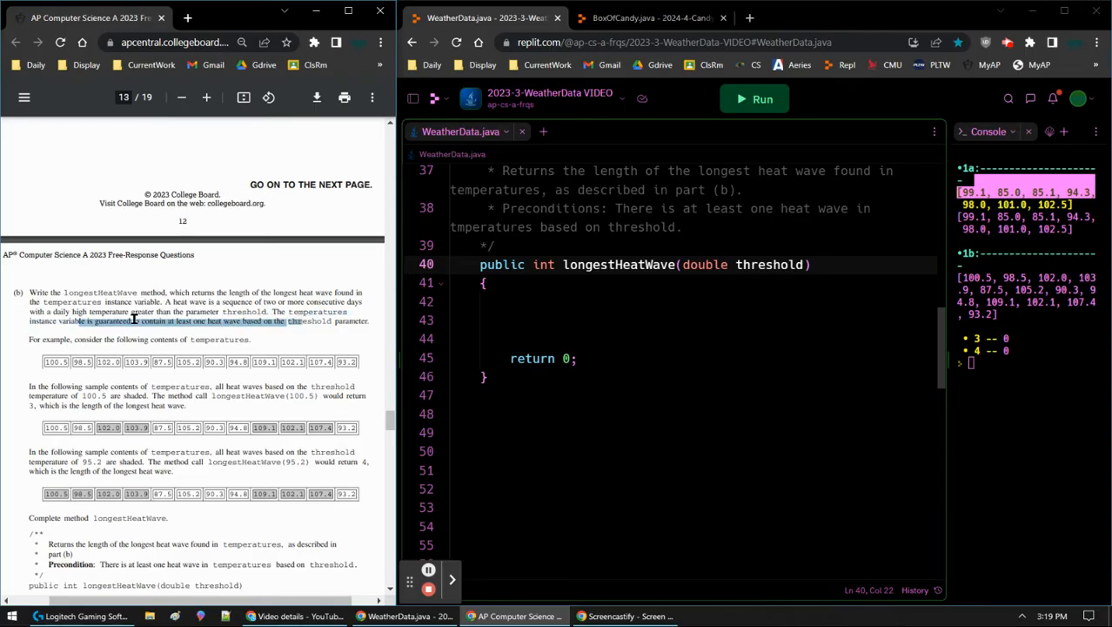
mouse_move(193, 389)
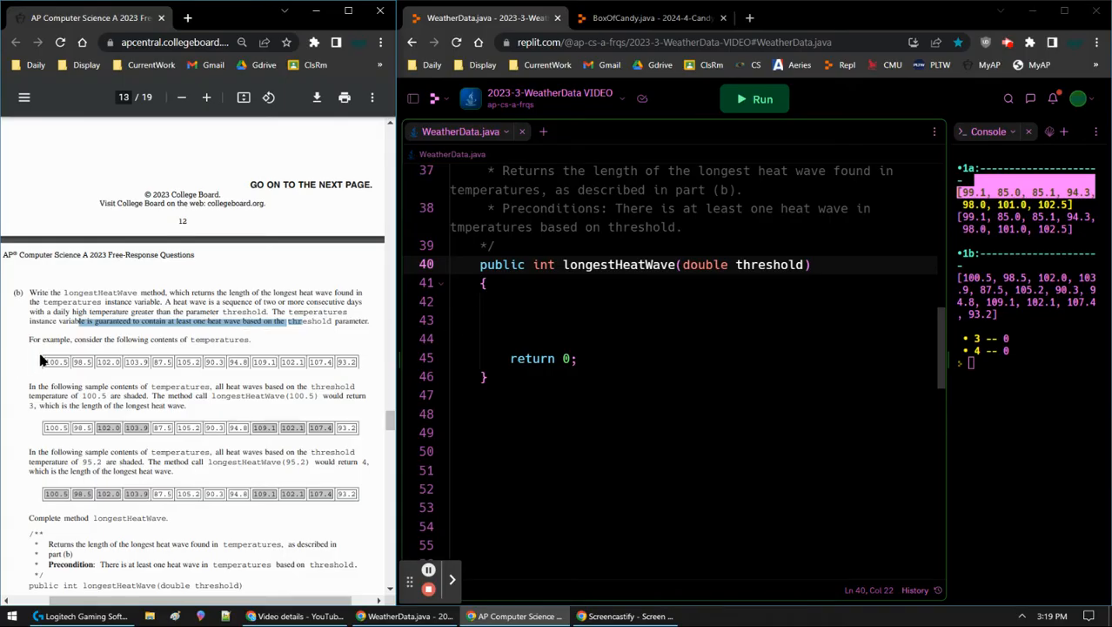
mouse_move(89, 341)
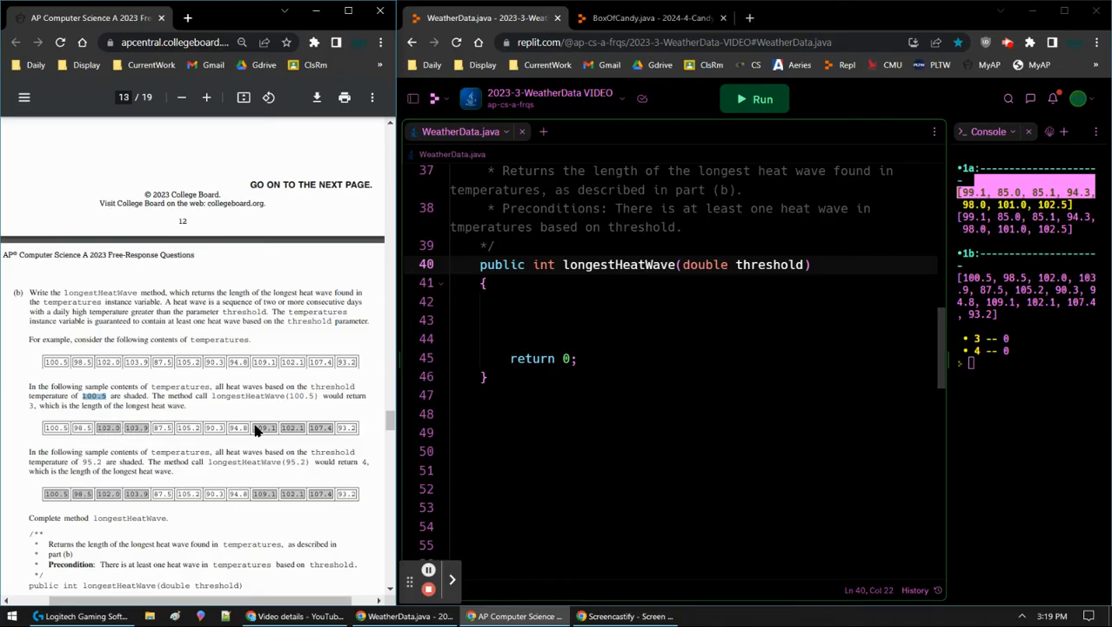
mouse_move(296, 416)
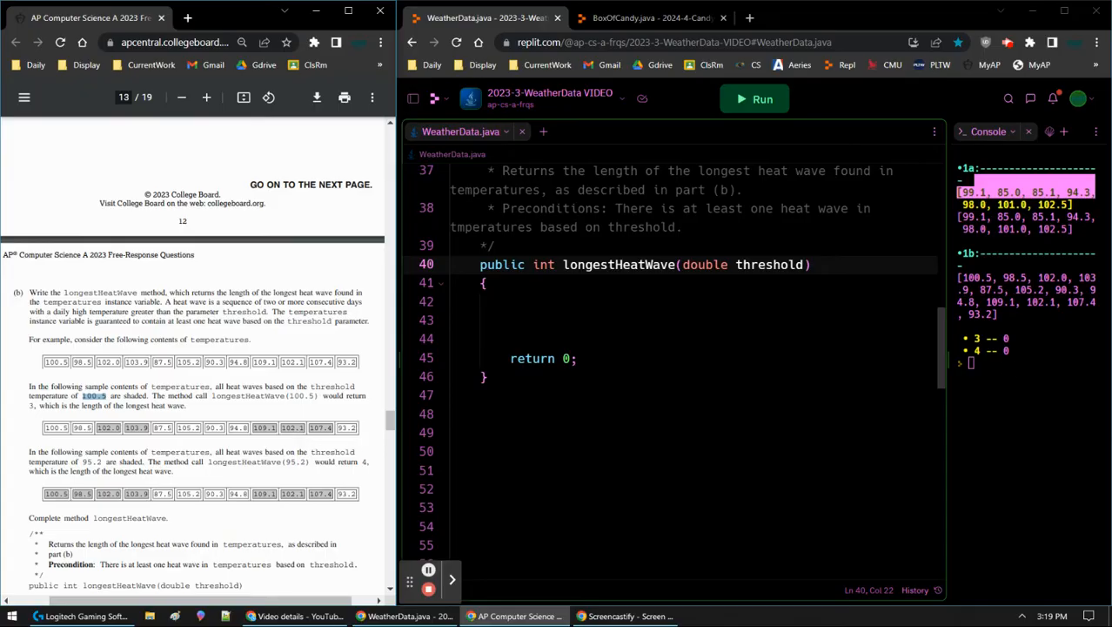
click(427, 579)
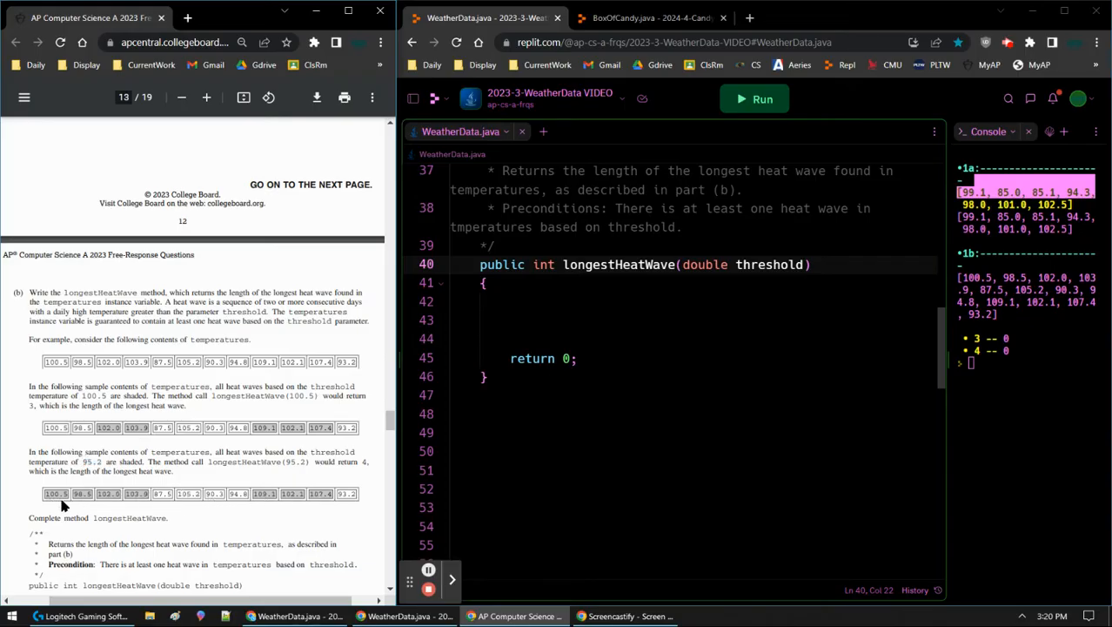
mouse_move(326, 505)
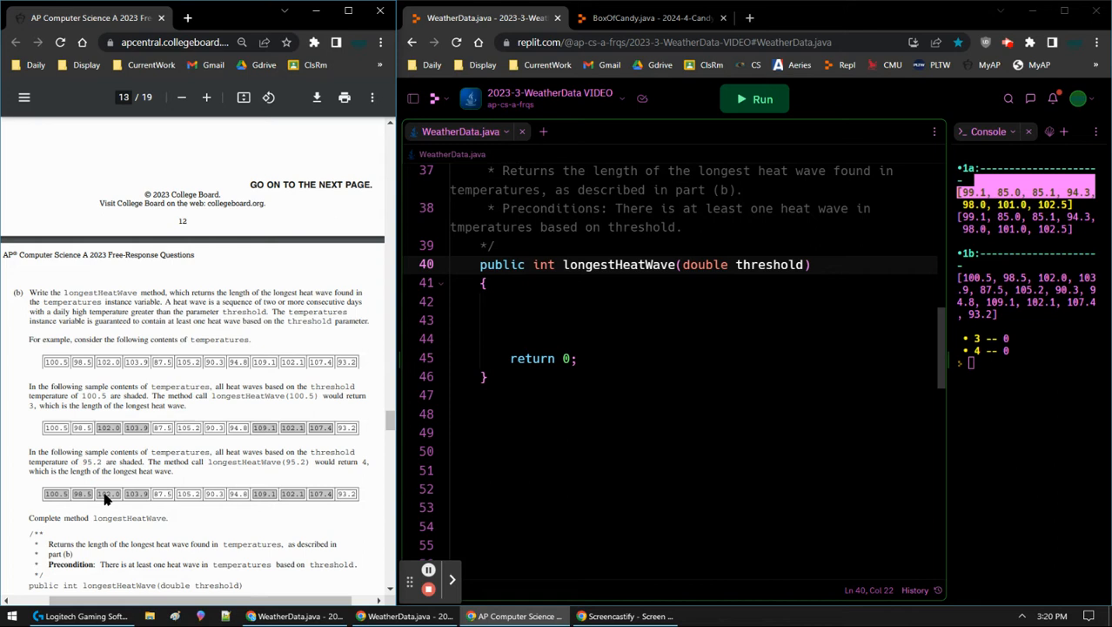
mouse_move(59, 500)
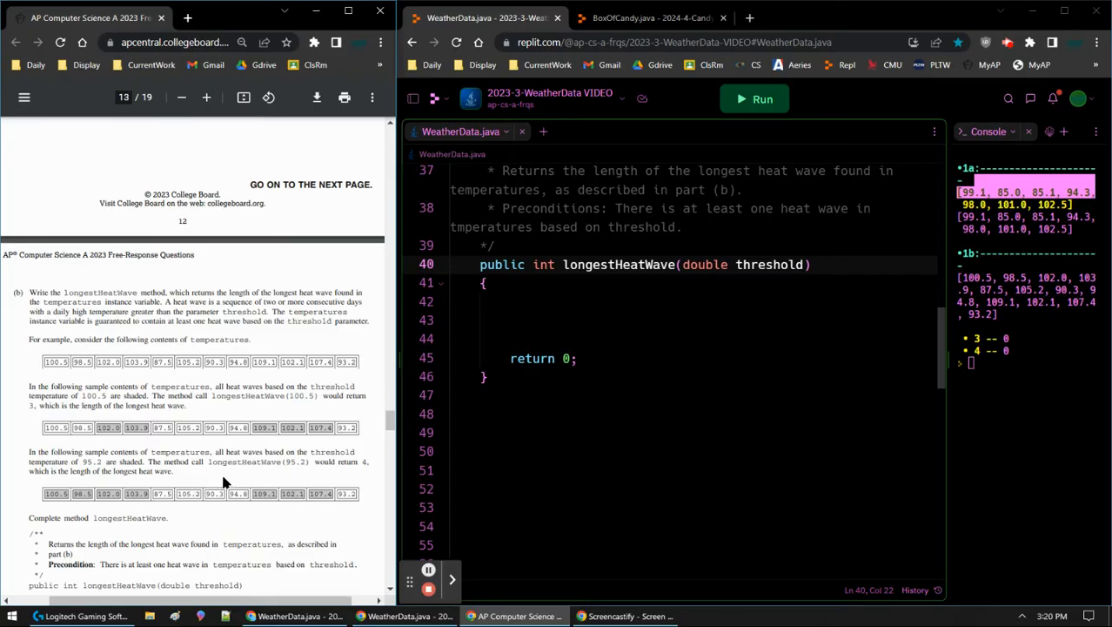
Step: Declare int result = 0; and int count = 0; at the top of longestHeatWave
double_click(543, 263)
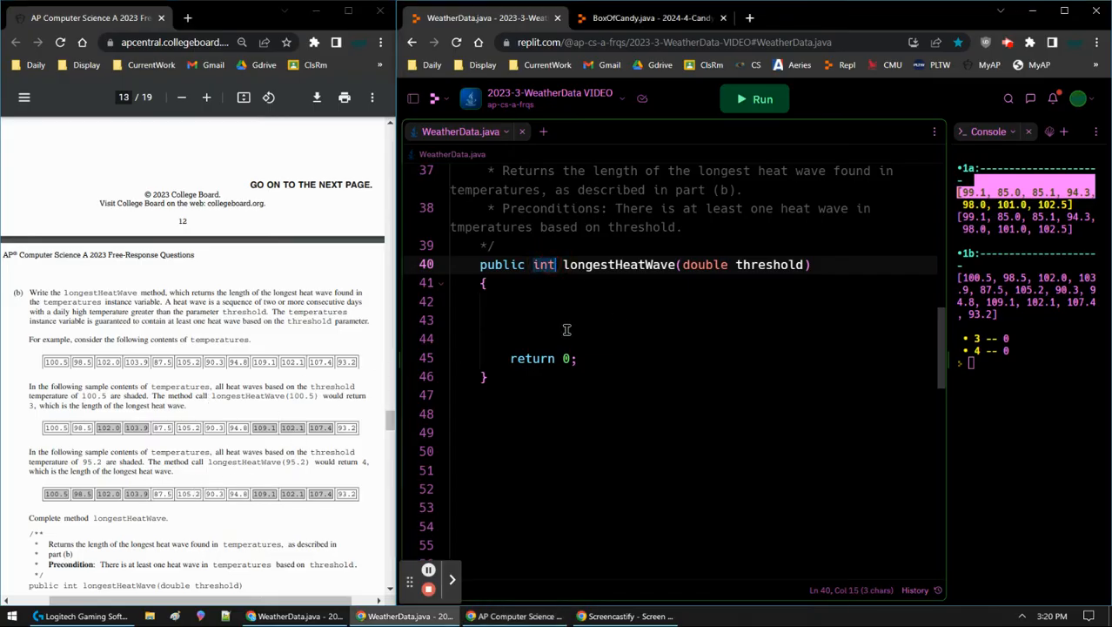
text(in)
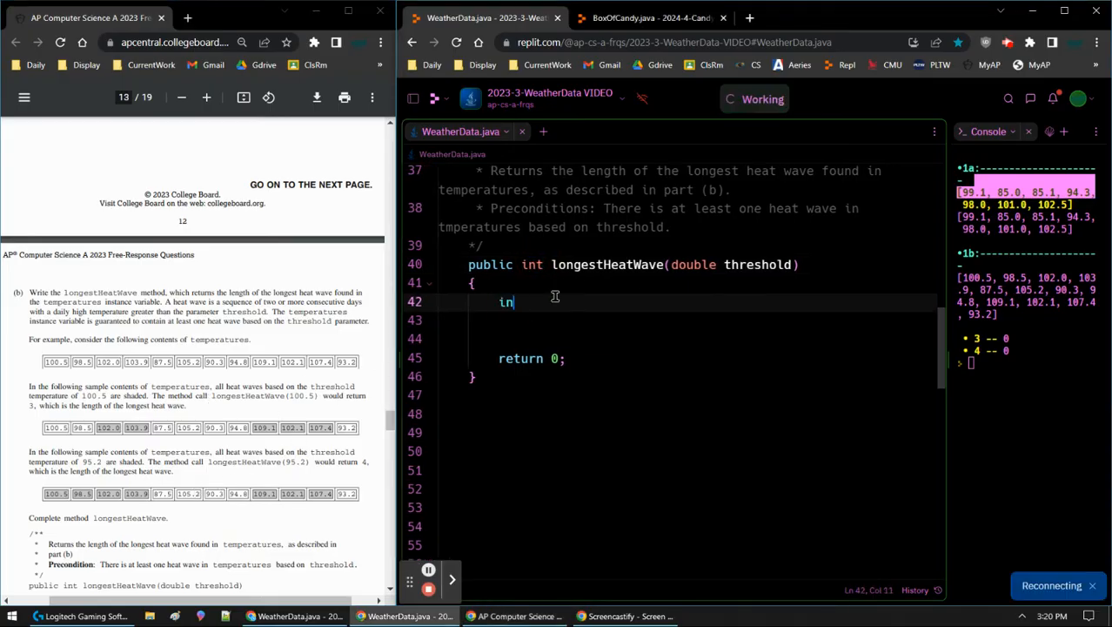
text(t result)
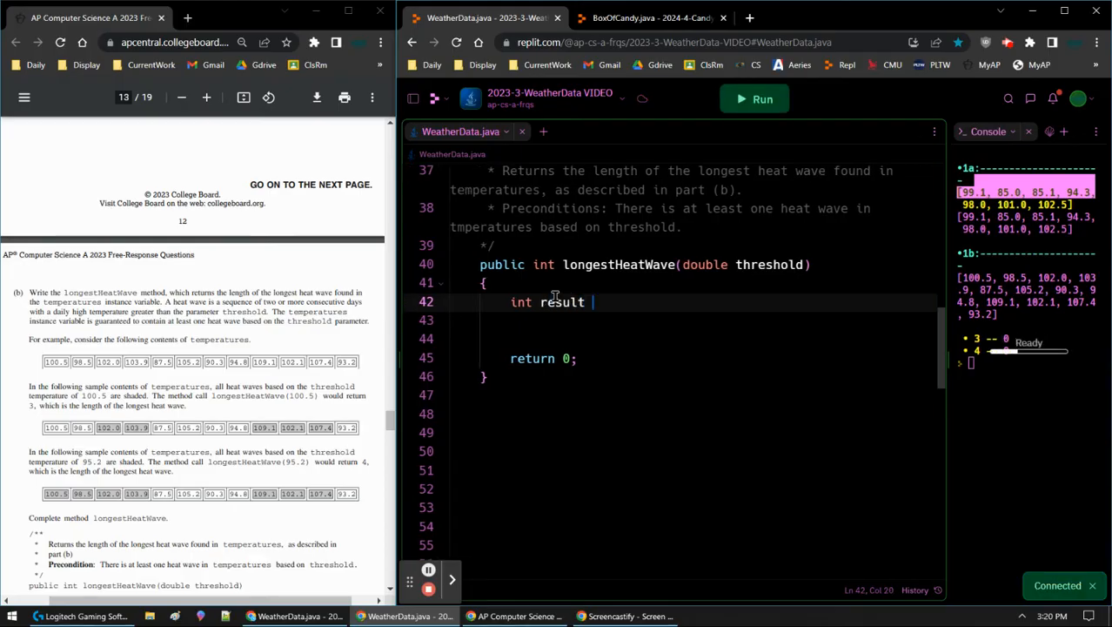
text(= 0;)
click(695, 358)
text(result)
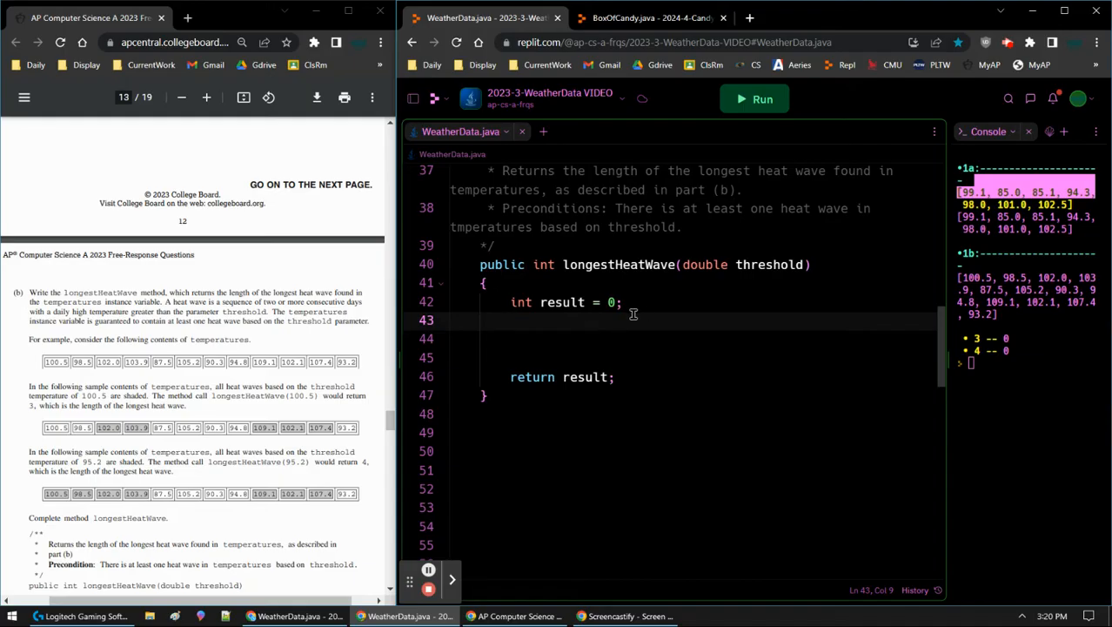
key(Return)
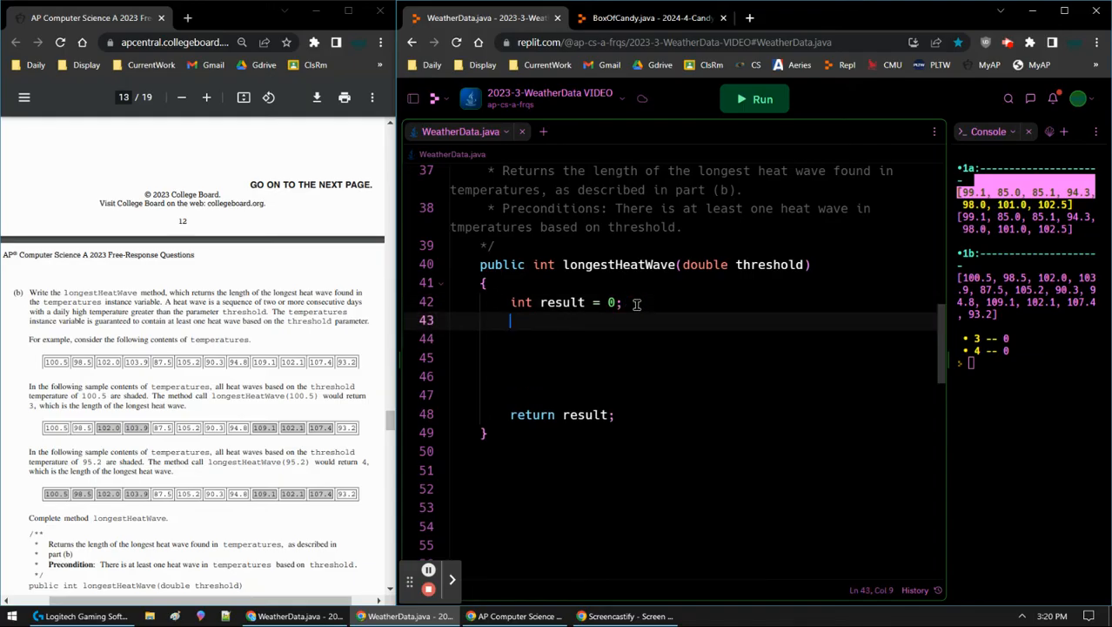
text(int)
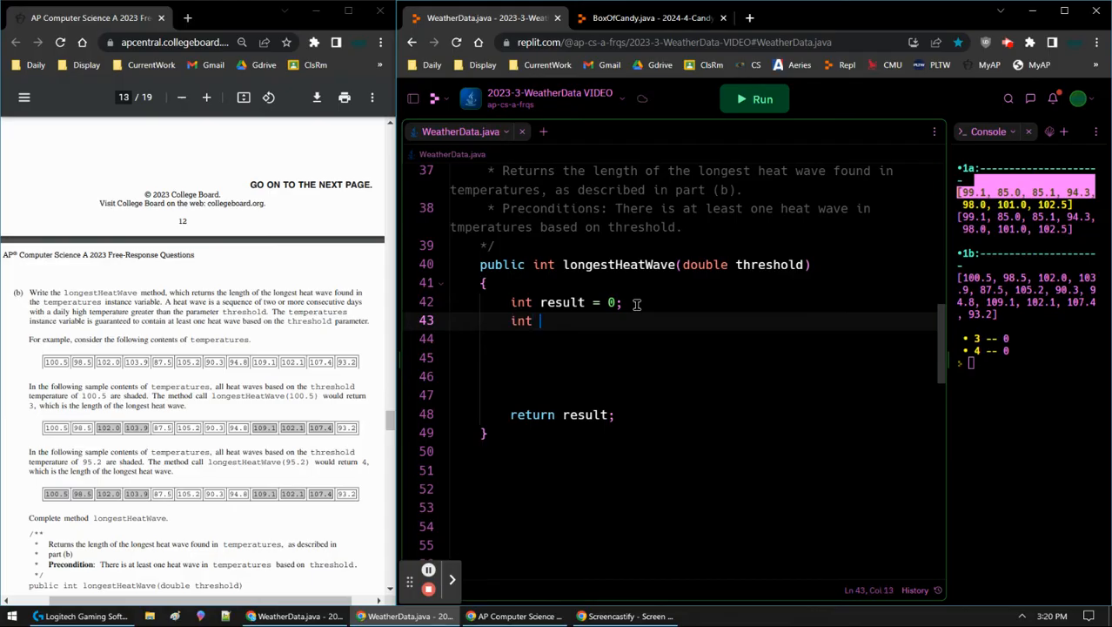
text(w)
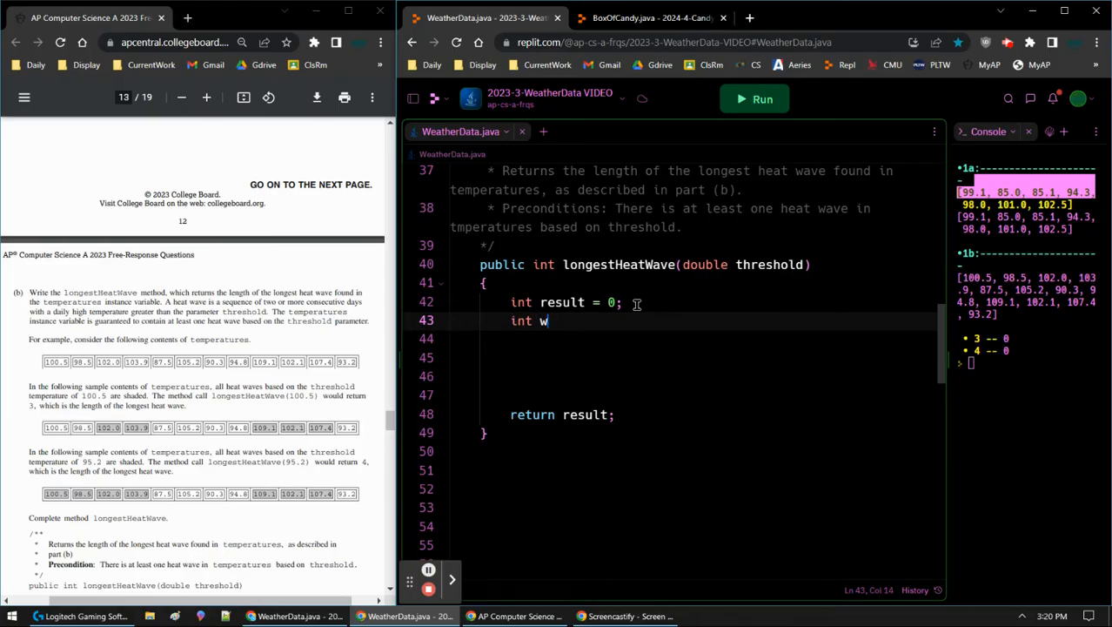
text(ount = 0)
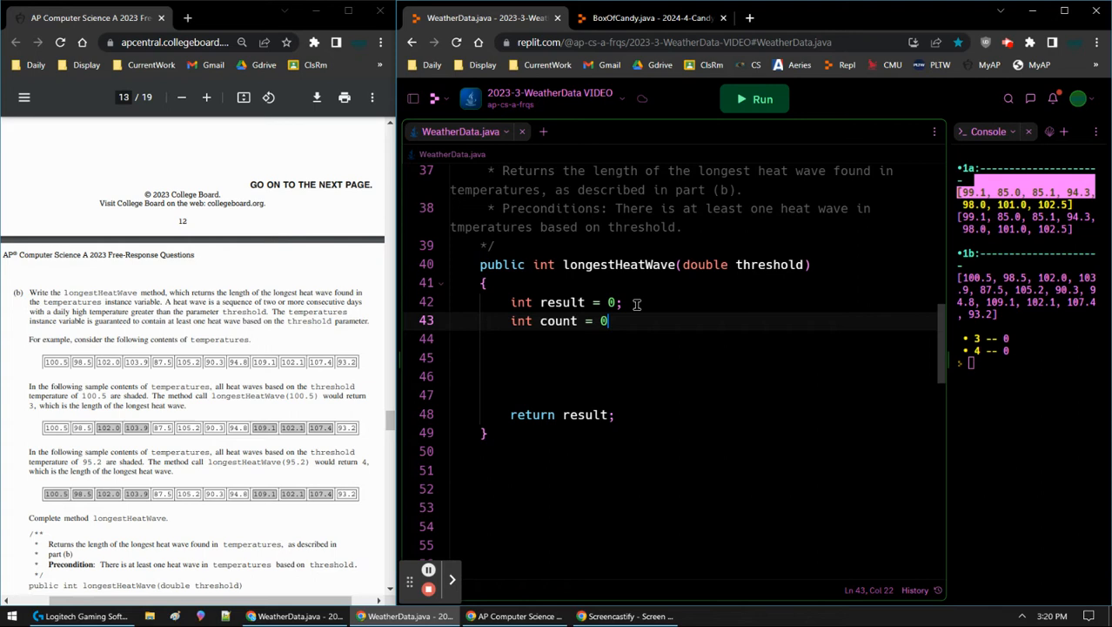
text(;)
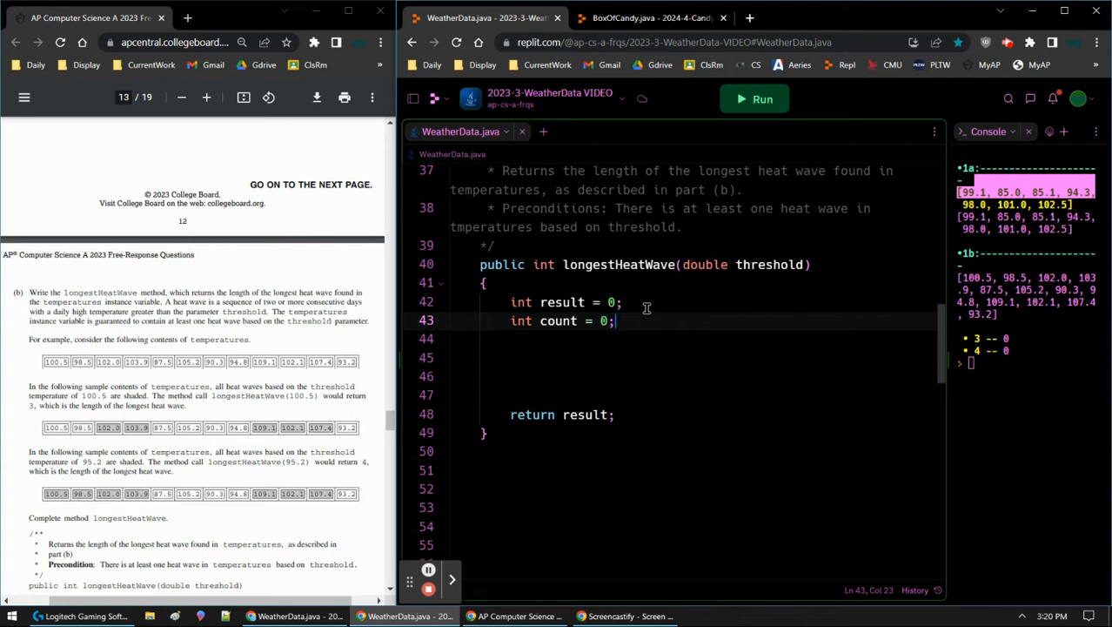
text(int)
click(722, 356)
text(for)
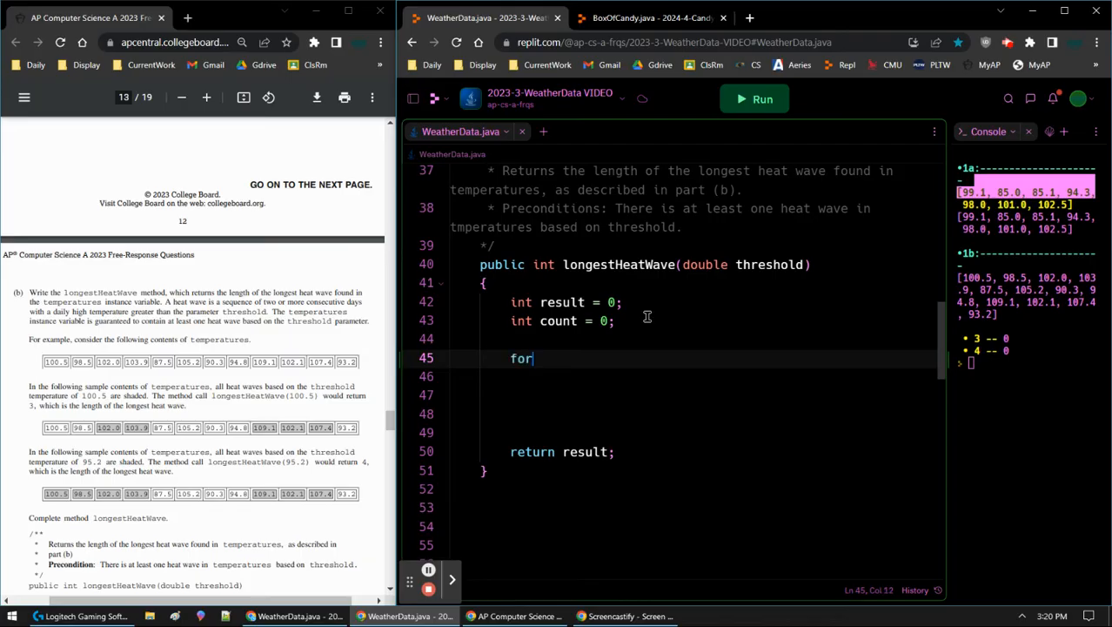
Step: Write for(int i = 0; i < temperatures.size(); i++) with an empty body
text((int i)
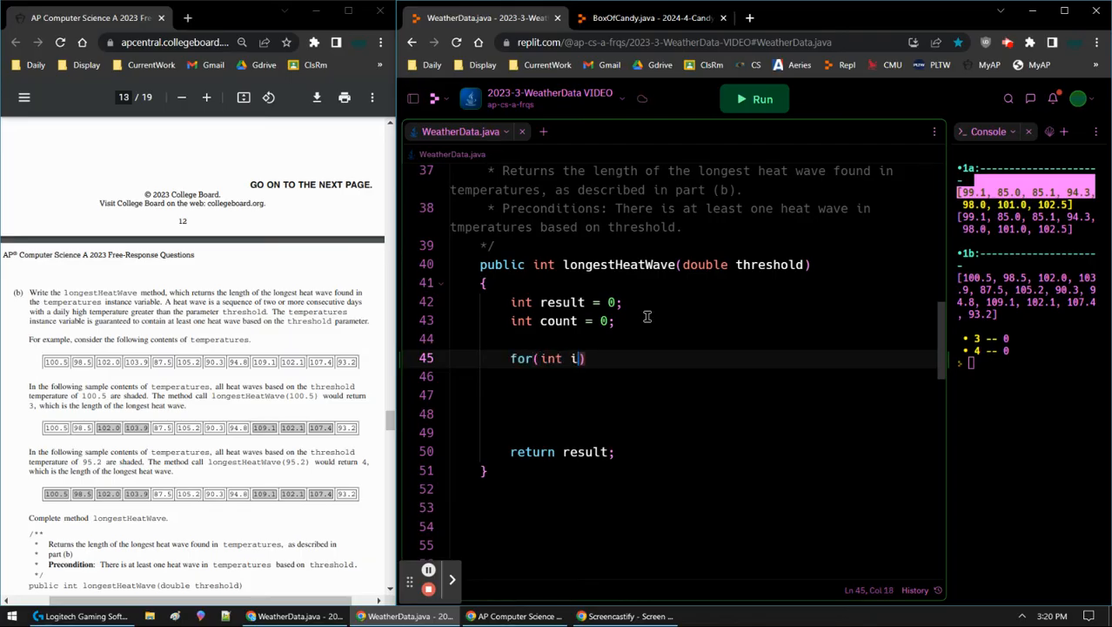
text(= 0; i)
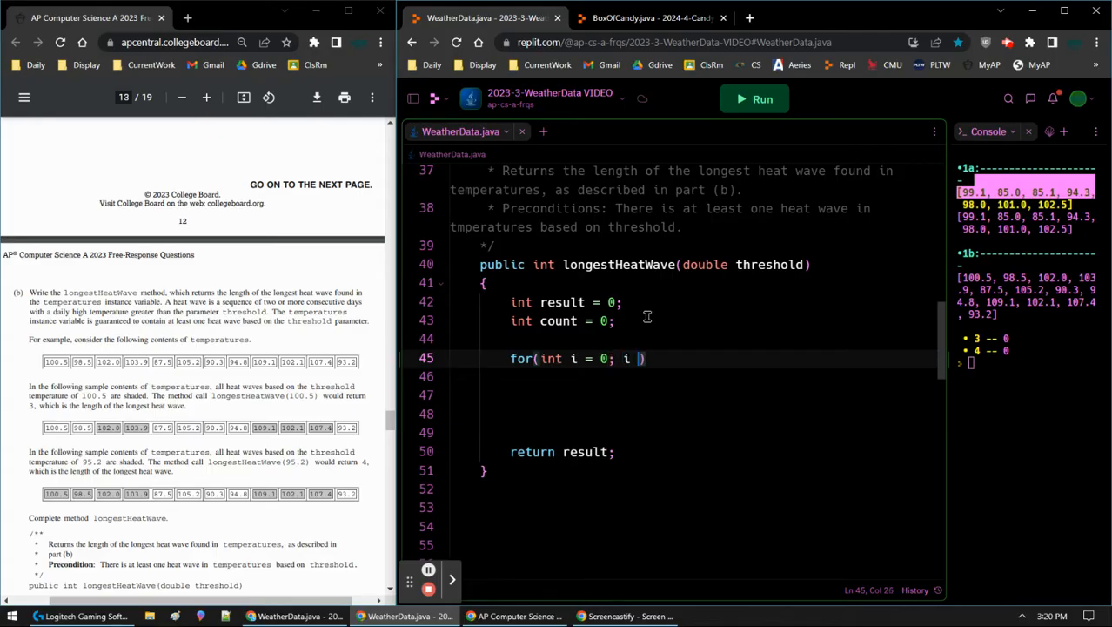
text(< temp)
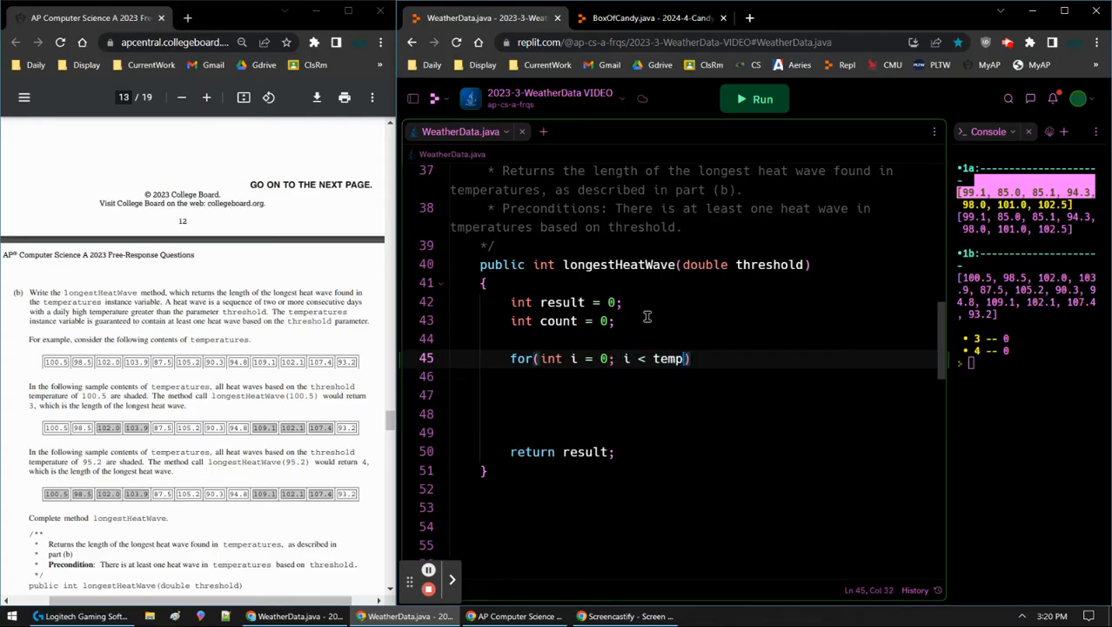
text(er)
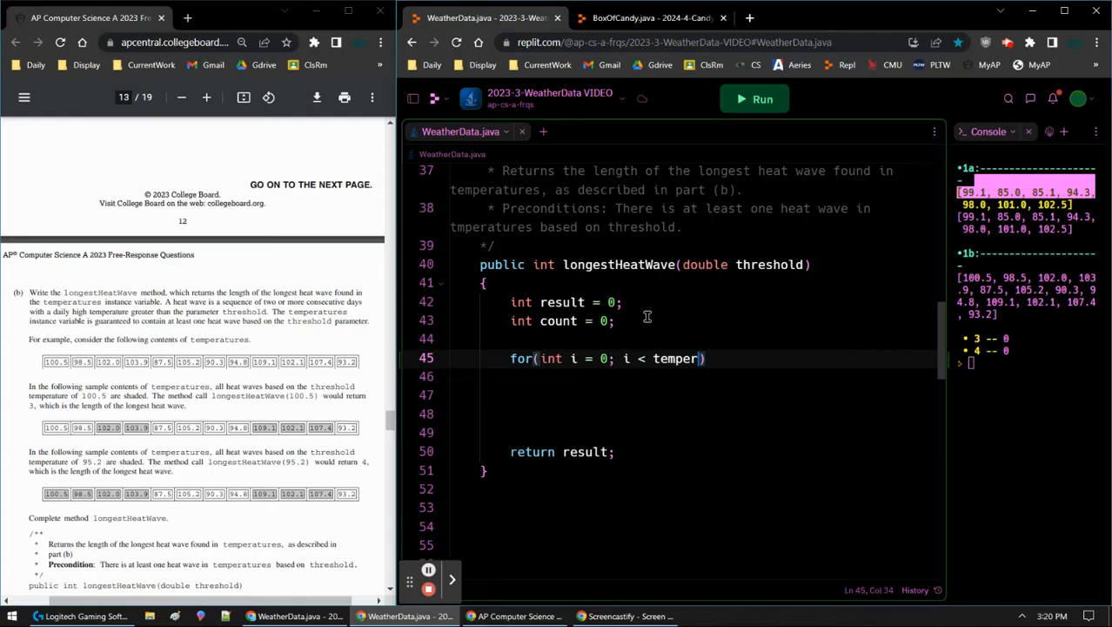
text(atures)
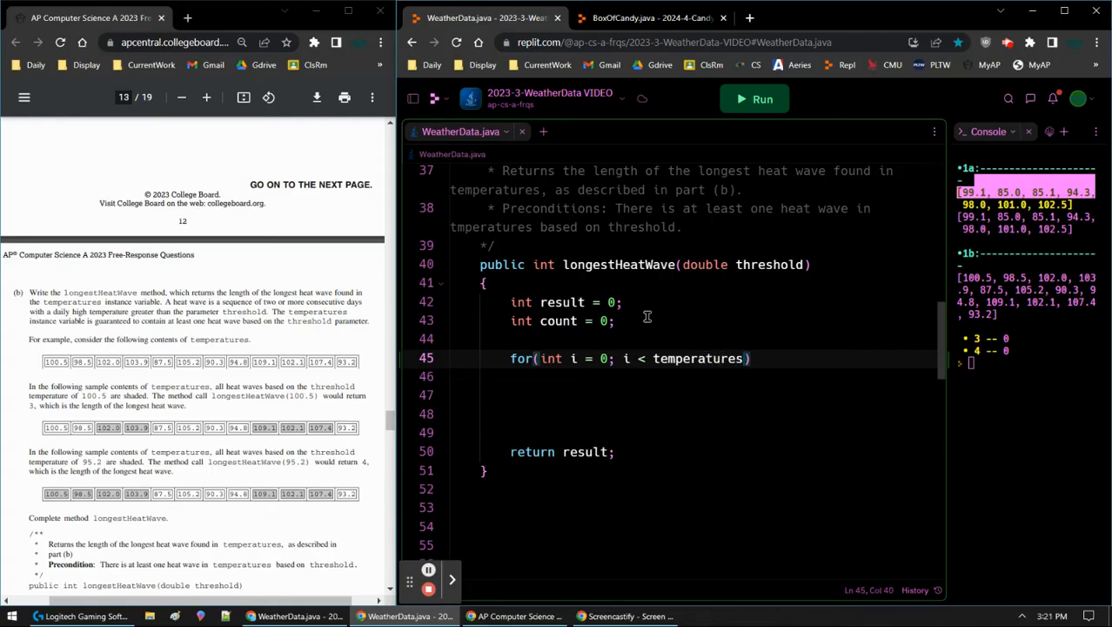
text(.size())
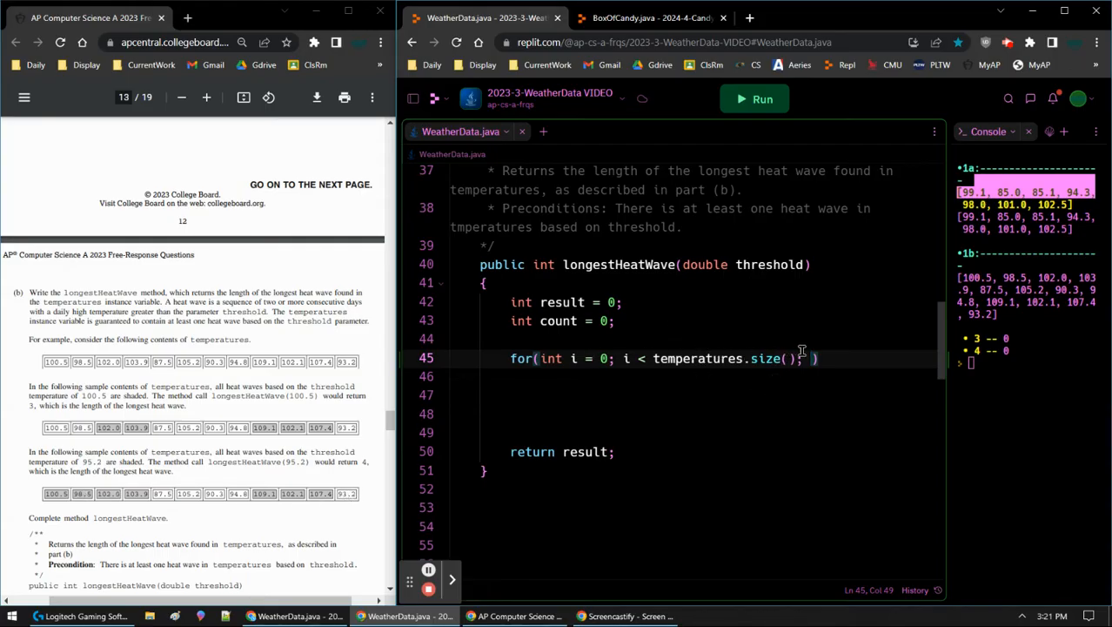
text(i++)
click(692, 376)
text({)
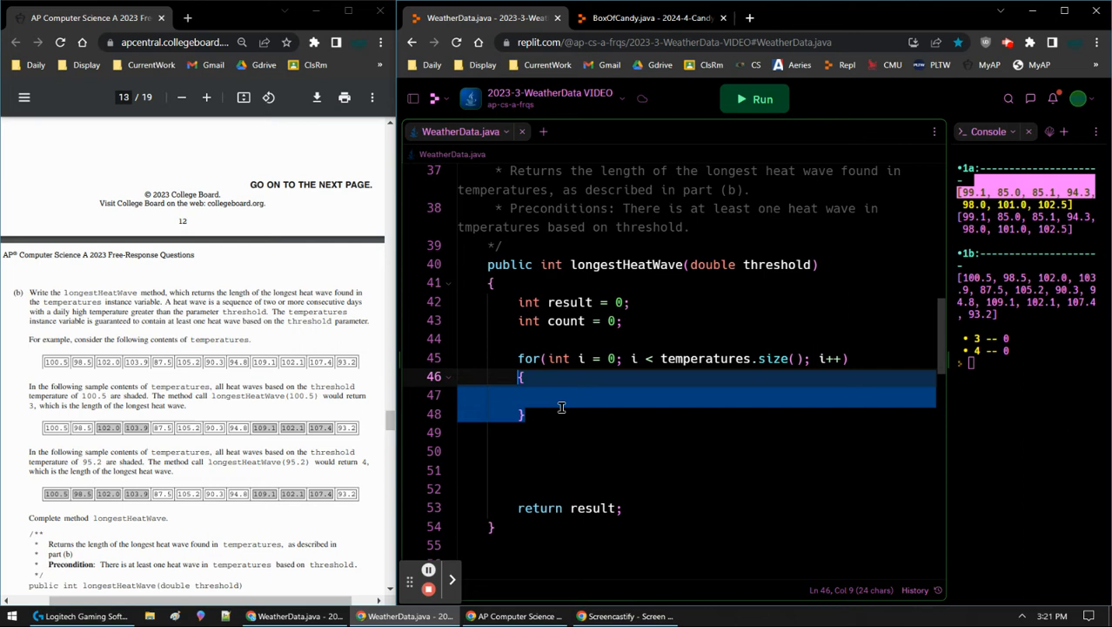
click(575, 395)
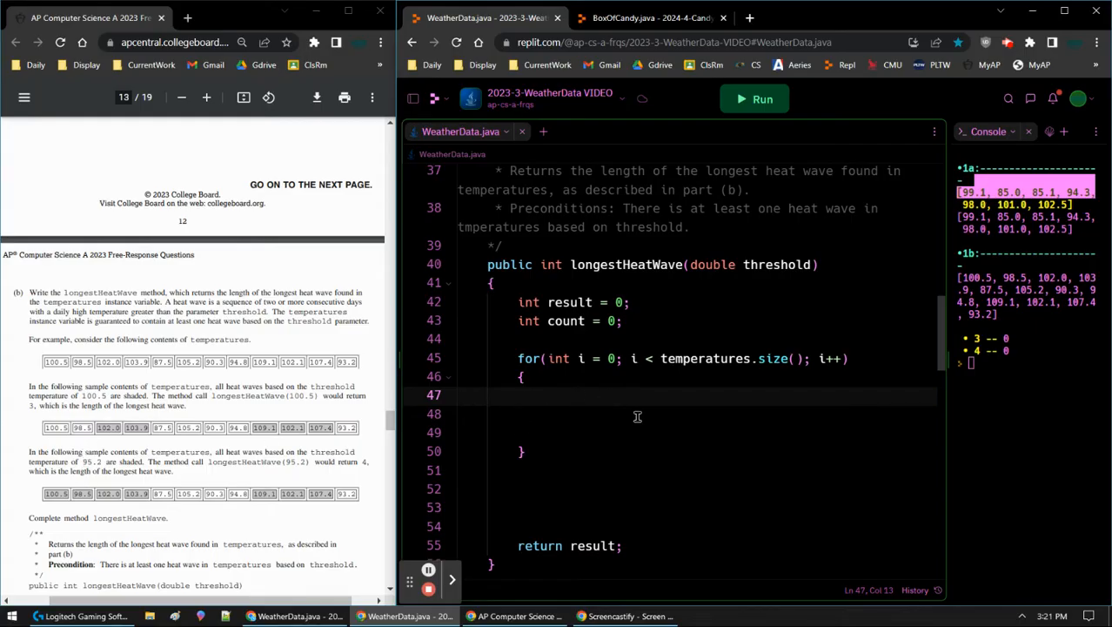
Step: Inside the loop, add if(temperatures.get(i) > threshold) incrementing count
text(if)
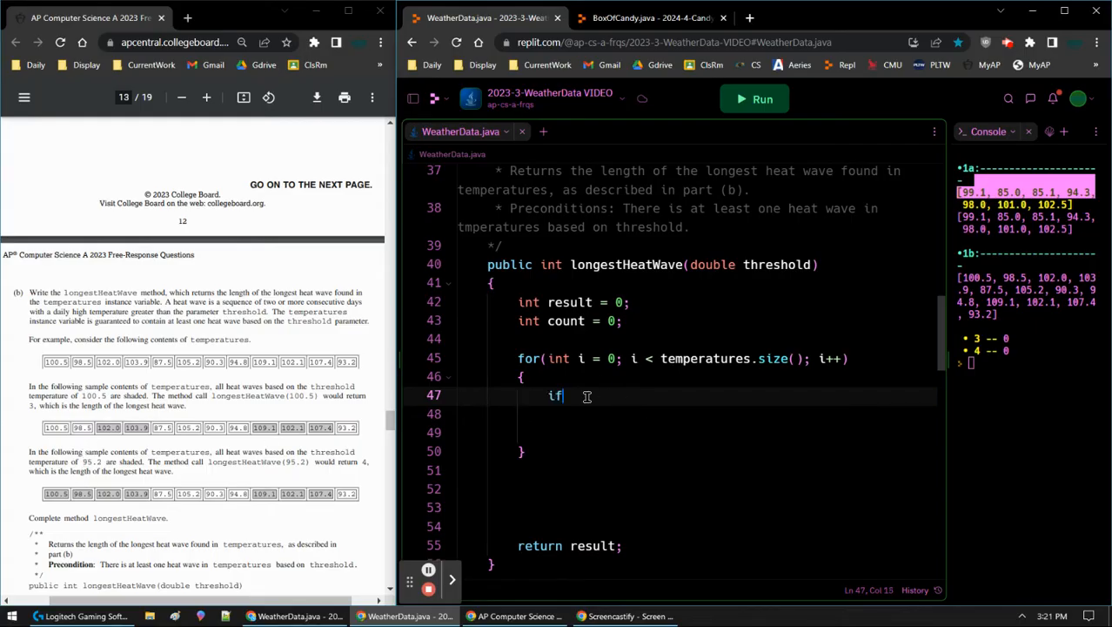
text((t))
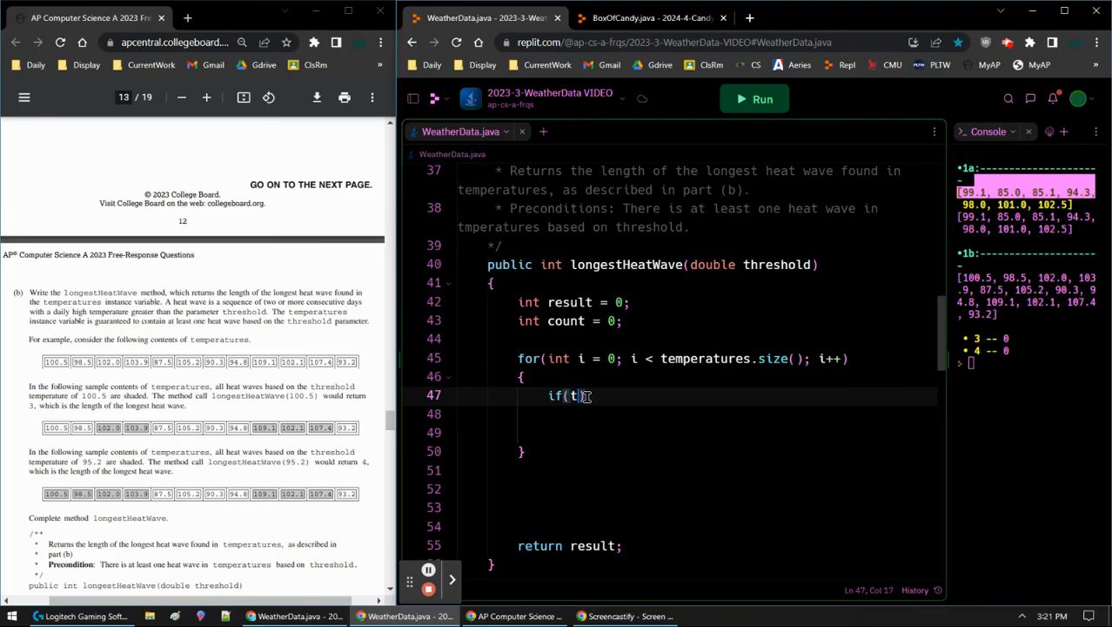
text(emperatures.get()
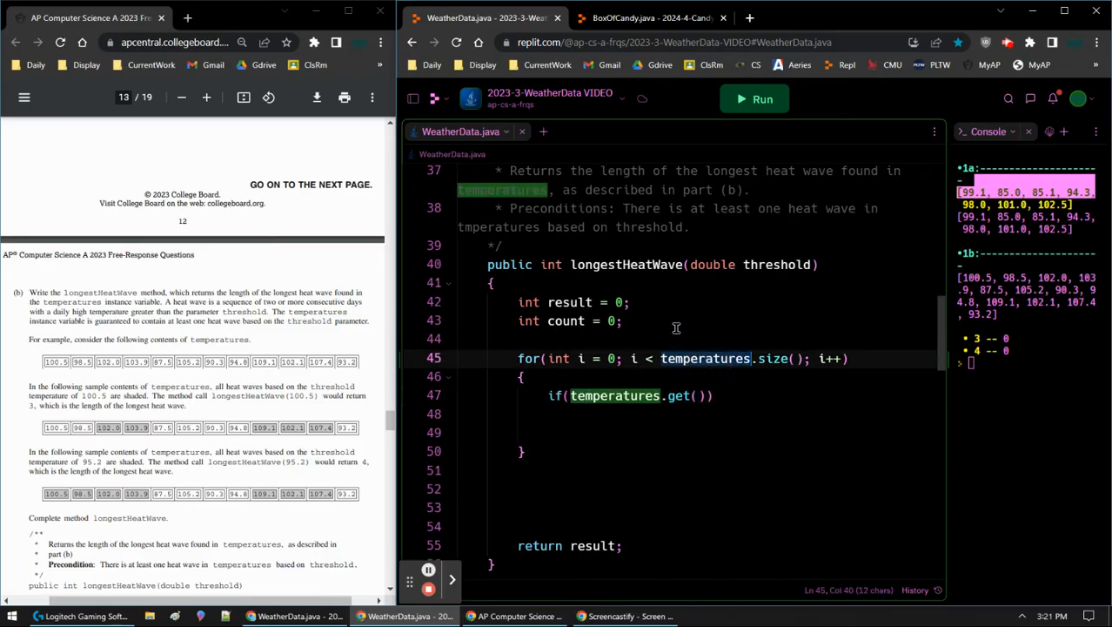
scroll(down, 3)
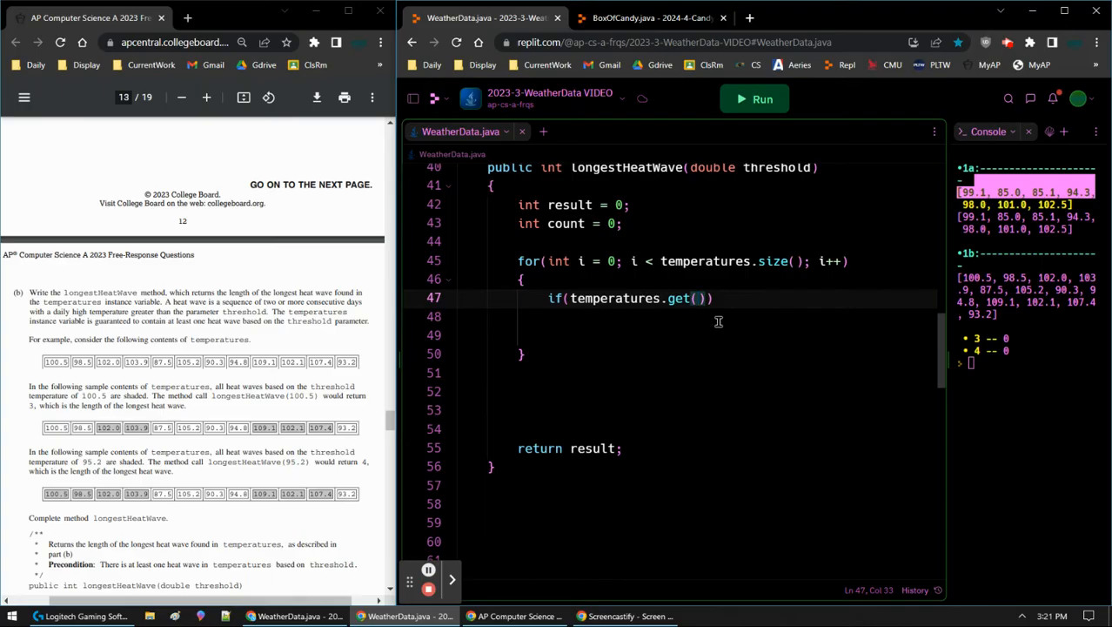
text(i) >)
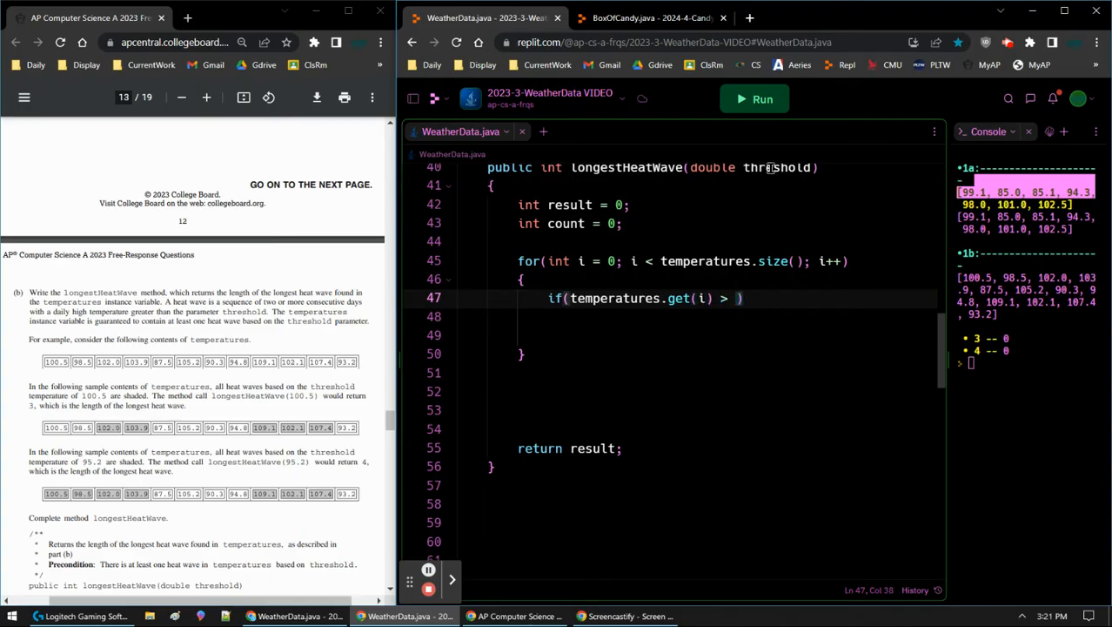
text(thre)
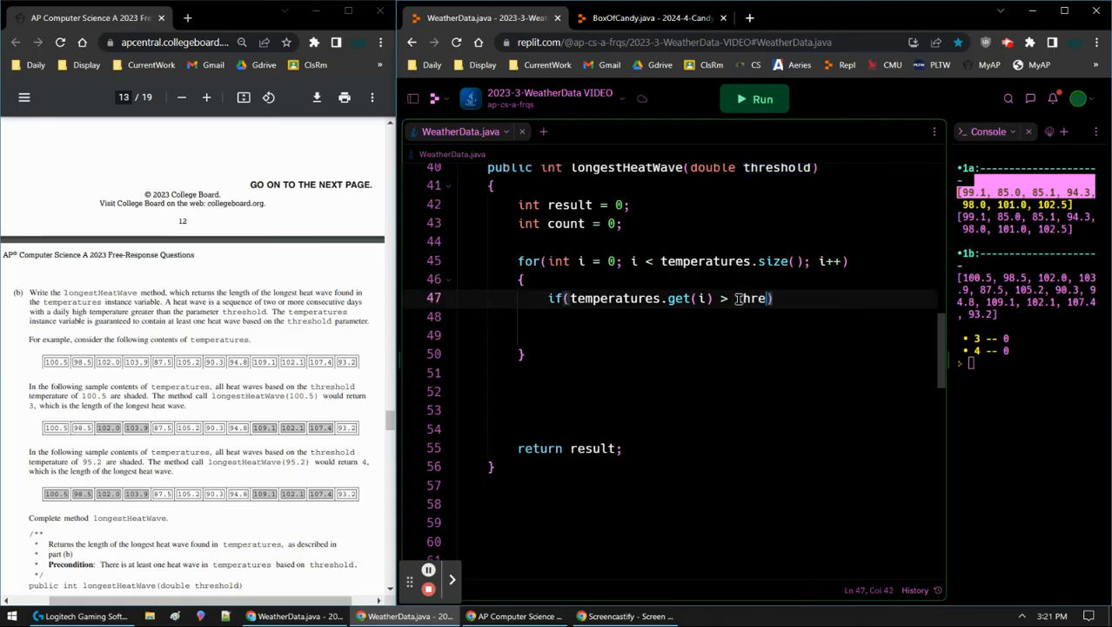
text(shold)
click(684, 317)
text({)
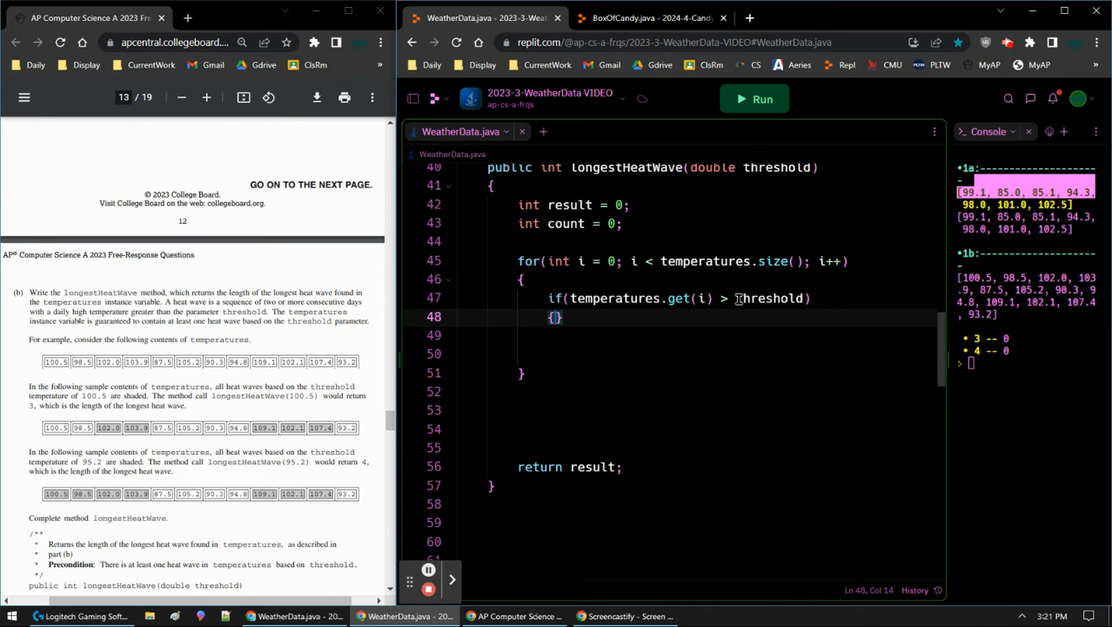
text(count++;)
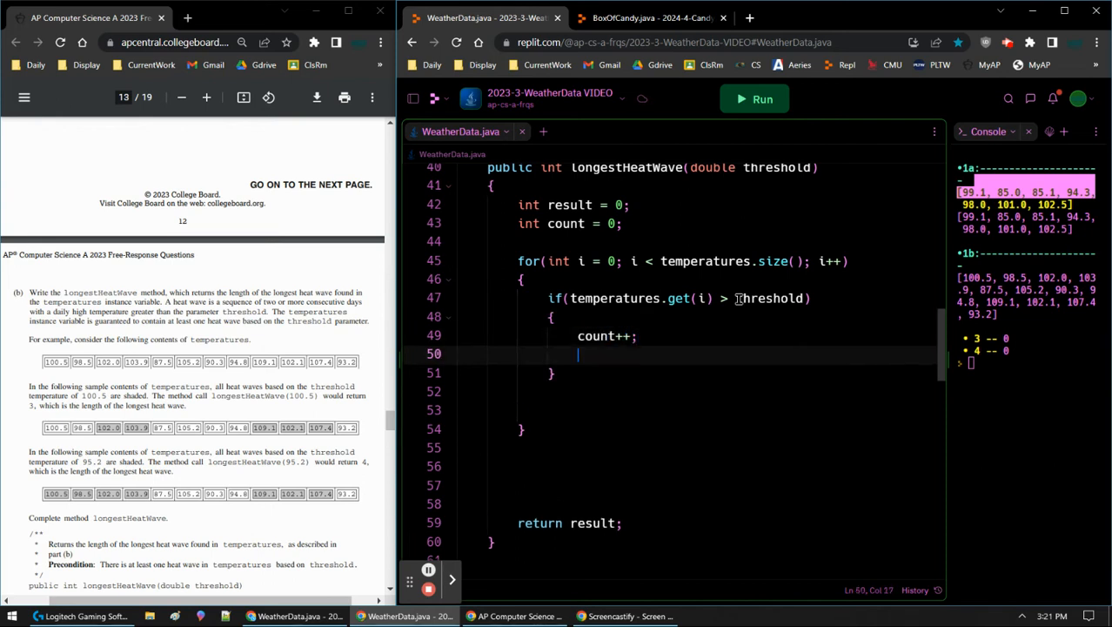
mouse_move(511, 388)
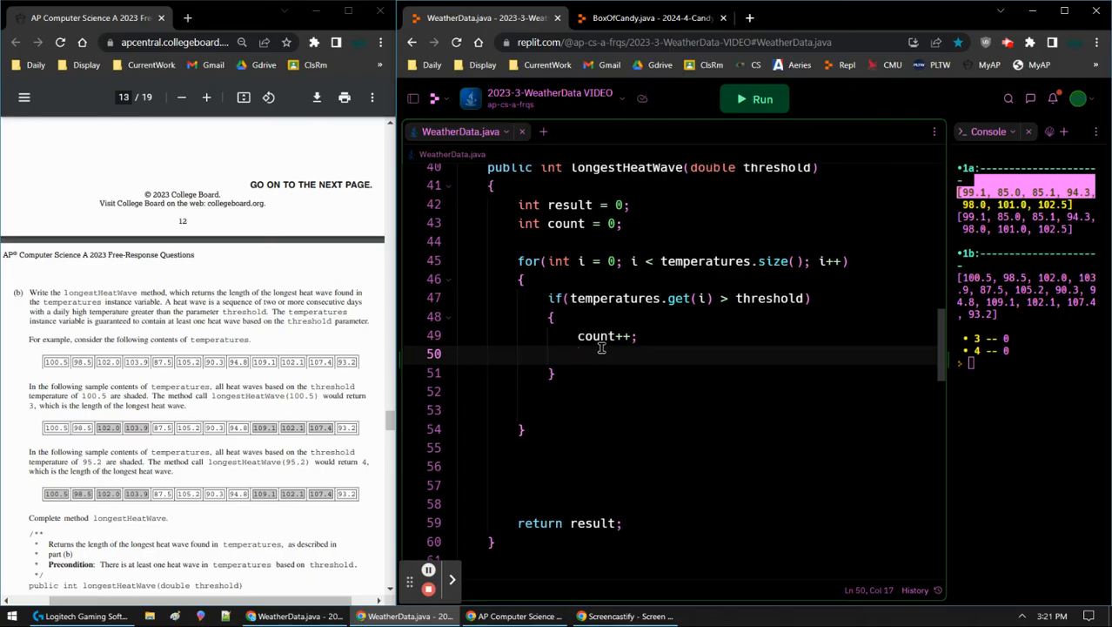
Step: Add a nested if(count > result) that sets result = count
text(if(count ))
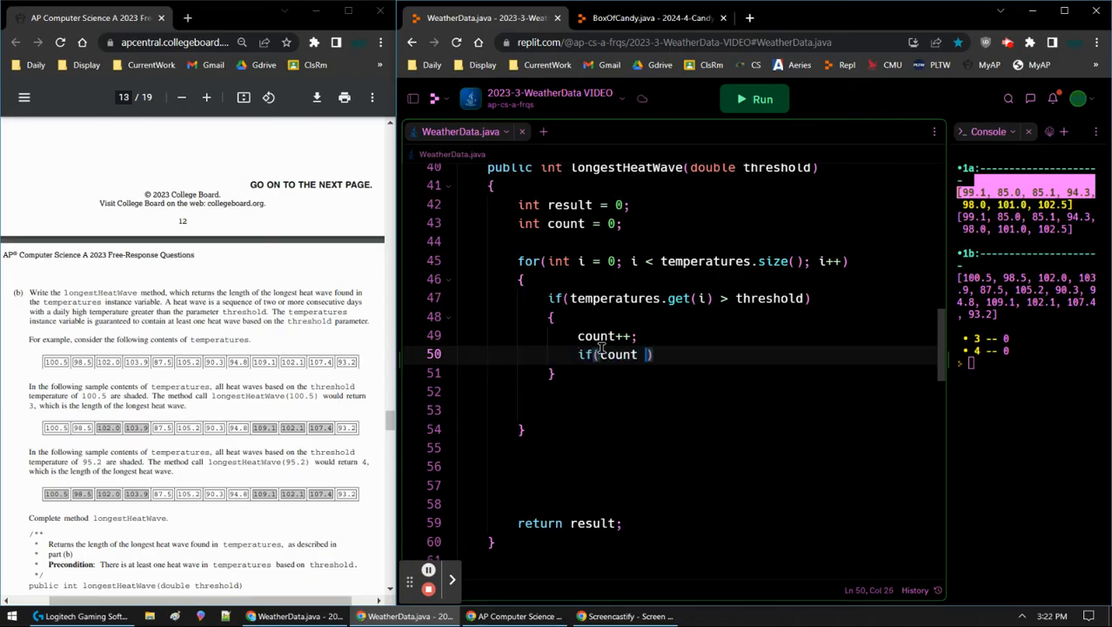
text(> result)
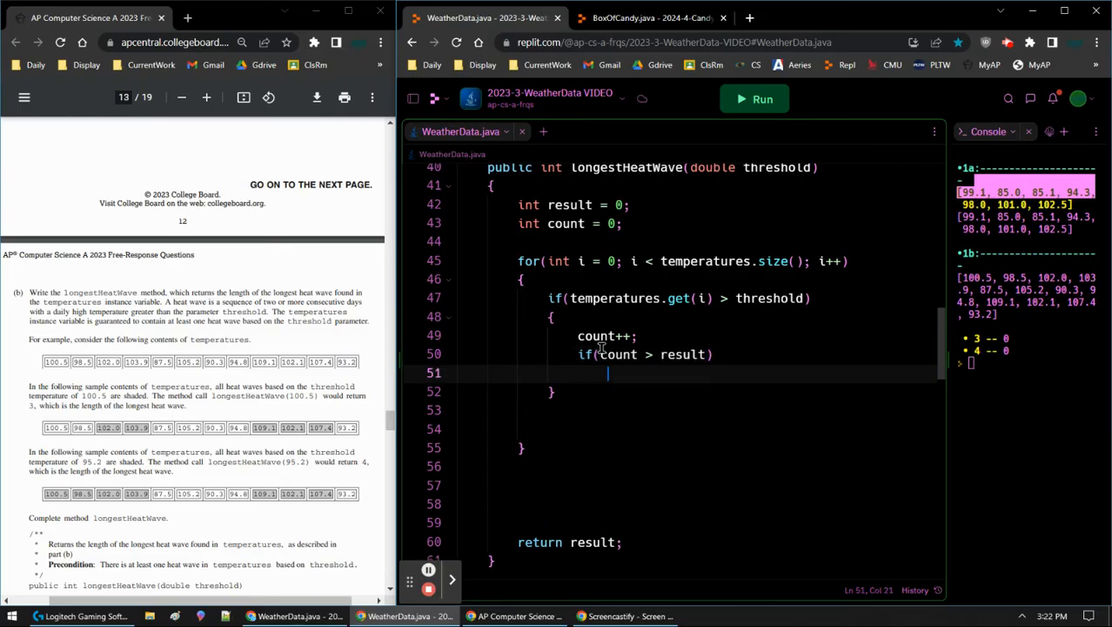
text({)
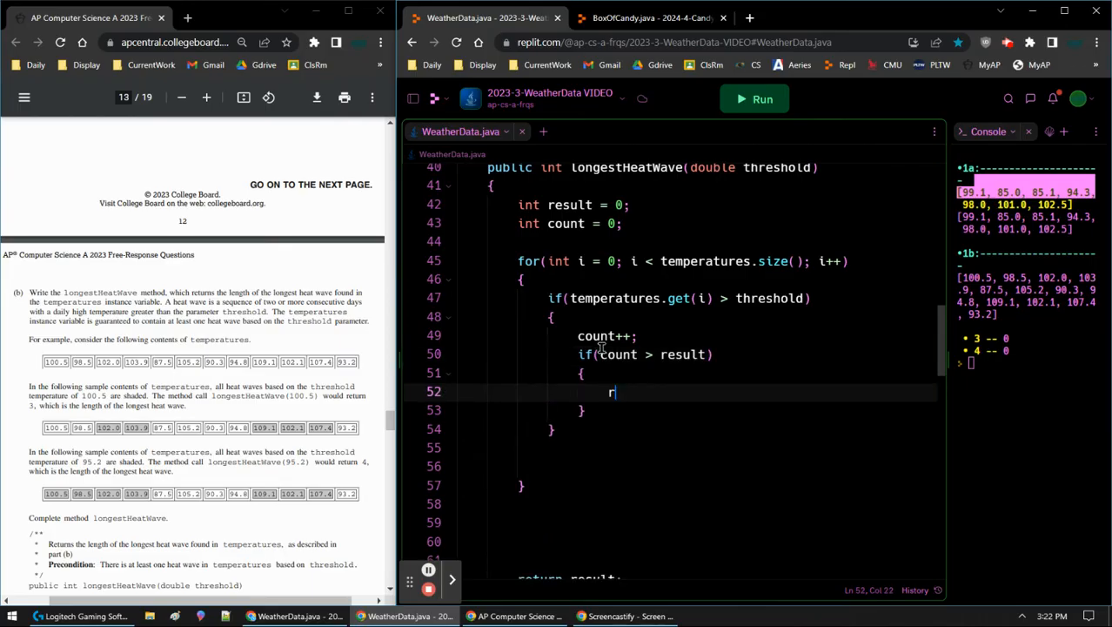
text(esult = count;)
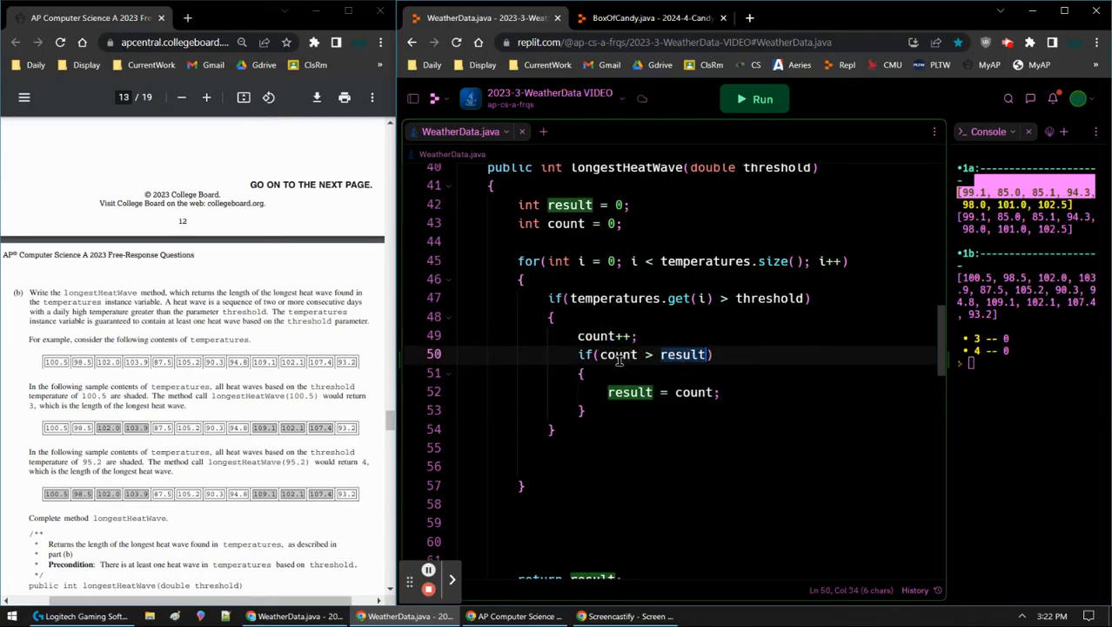
click(719, 392)
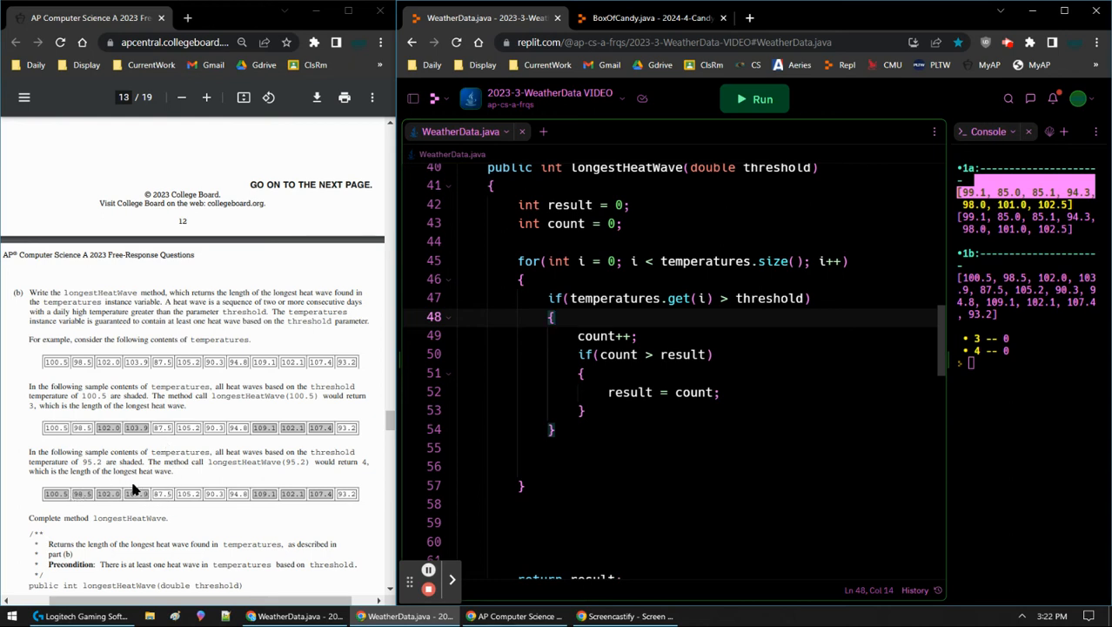
click(553, 429)
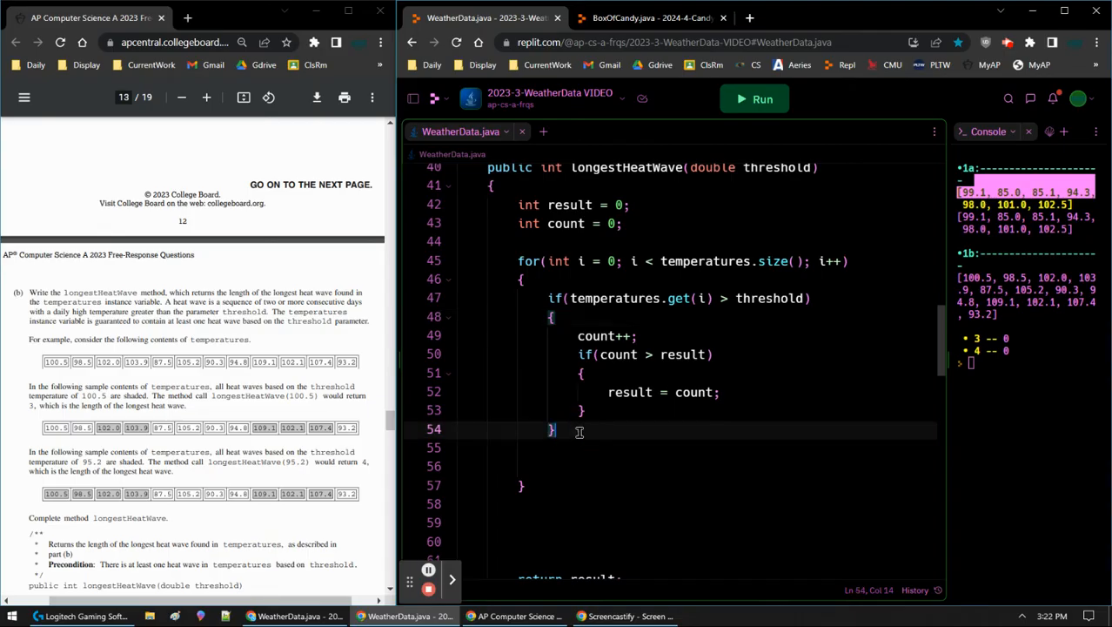
Step: Add else { count = 0; } after the threshold check
text(else)
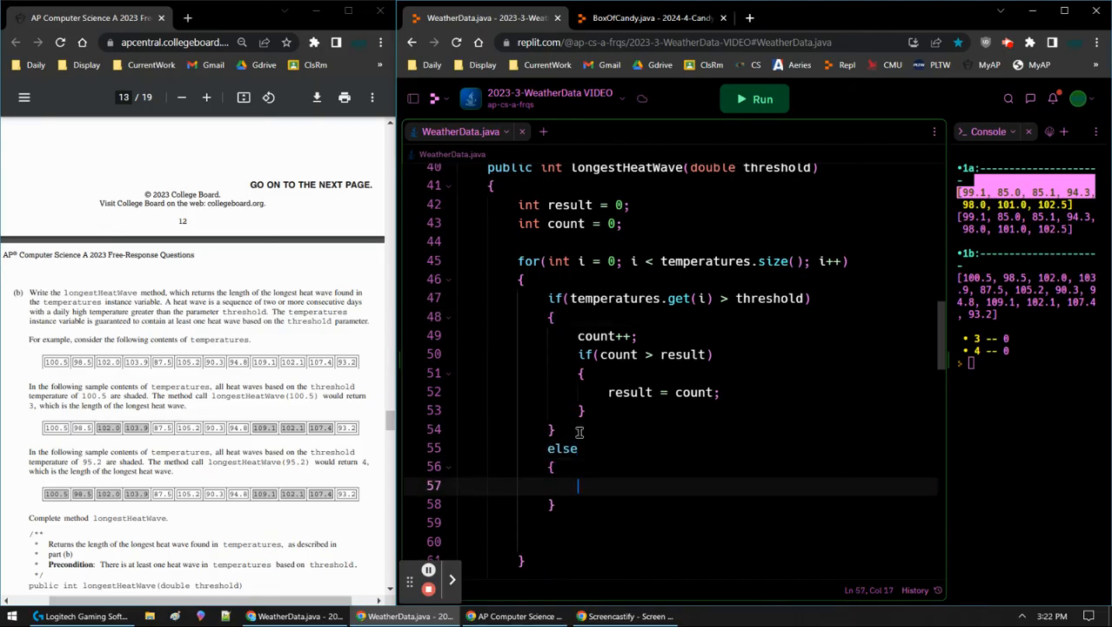
text(count = 0)
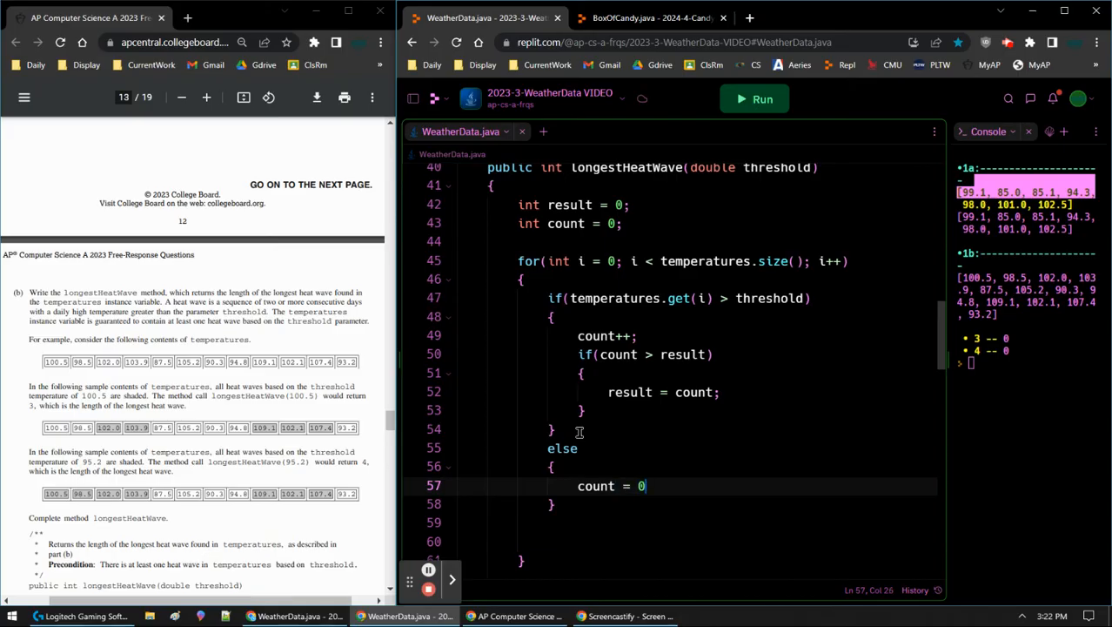
text(;)
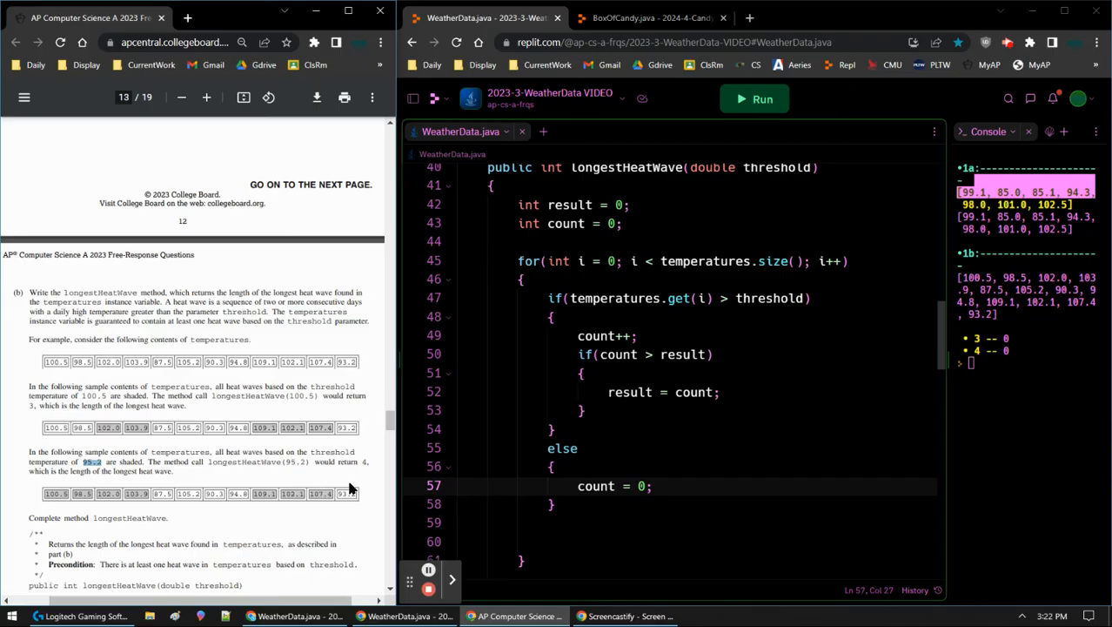
mouse_move(541, 459)
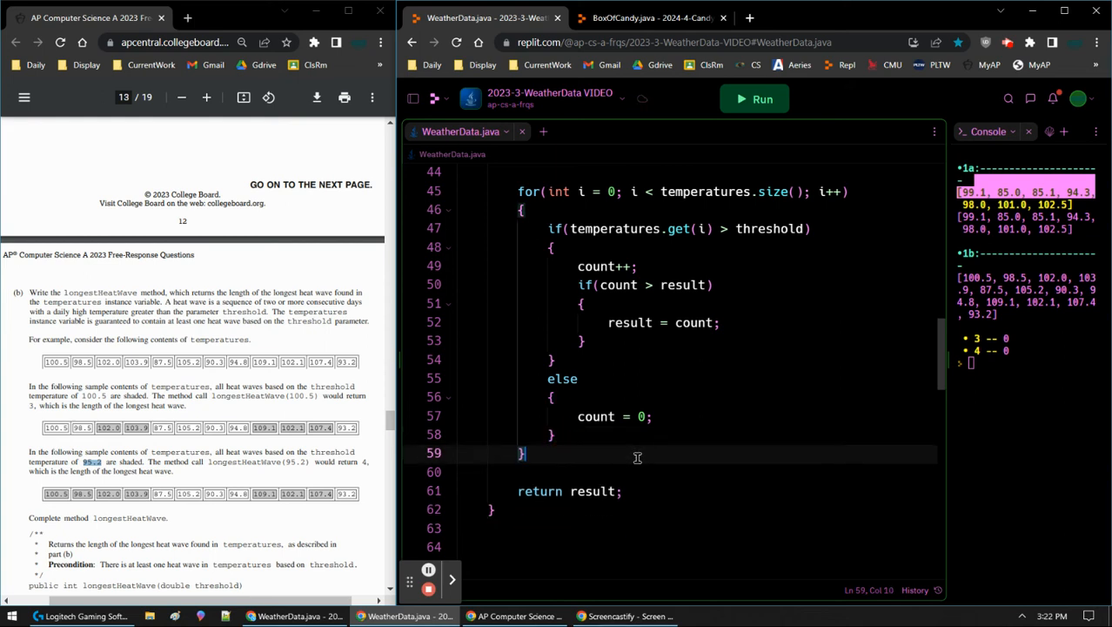
Step: Delete the empty lines before return result, then run the program
click(533, 453)
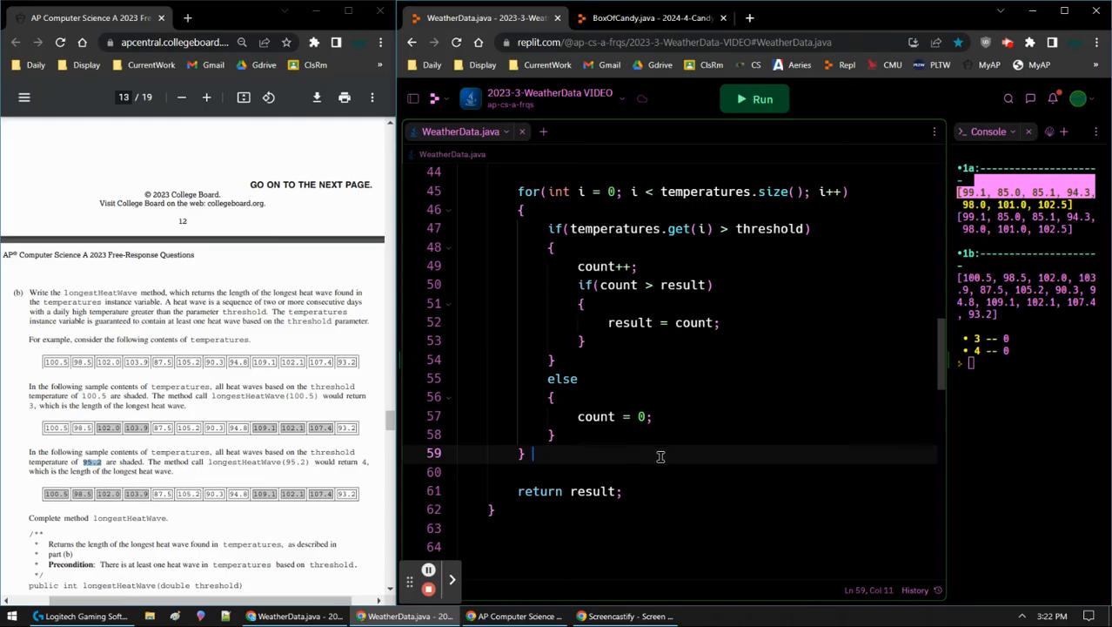
scroll(up, 3)
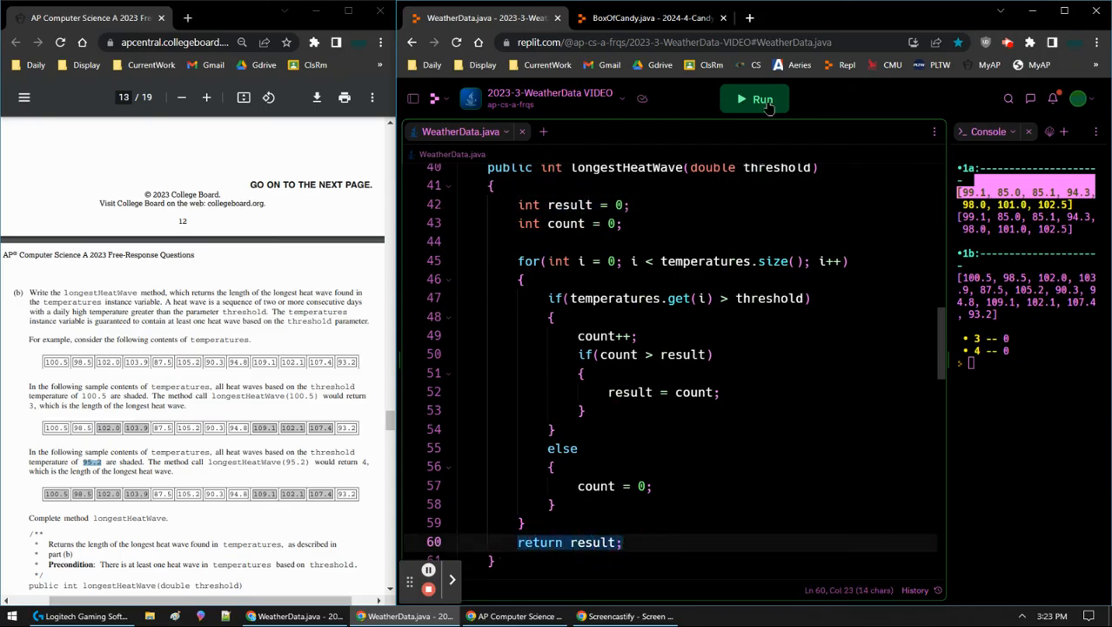
click(754, 98)
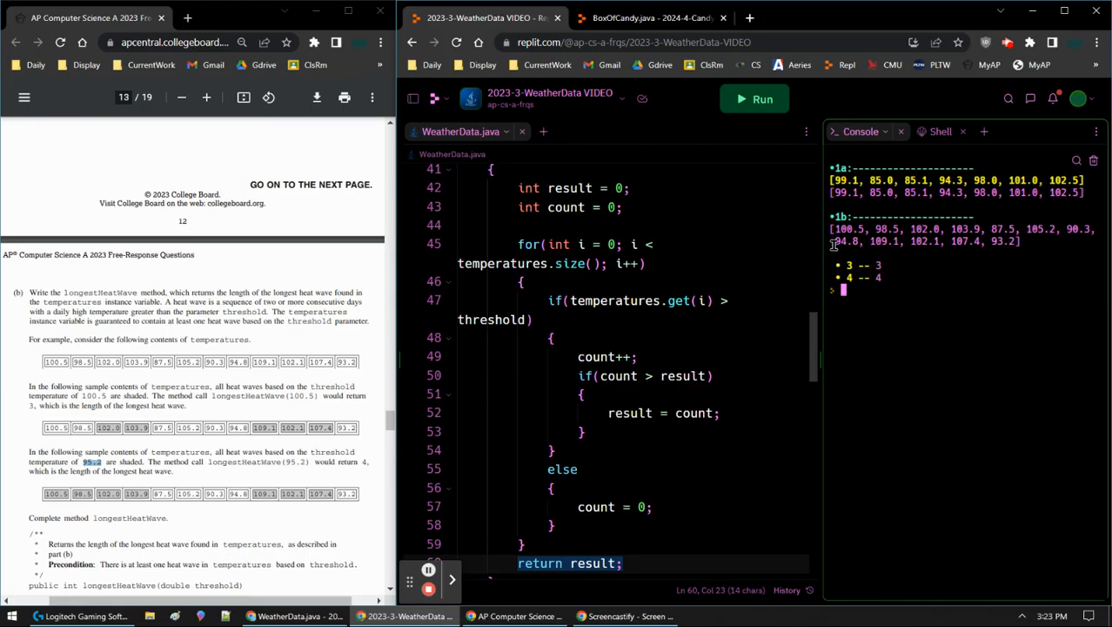
Step: Confirm the console shows 3 -- 3 and 4 -- 4, then highlight the loop condition
scroll(up, 3)
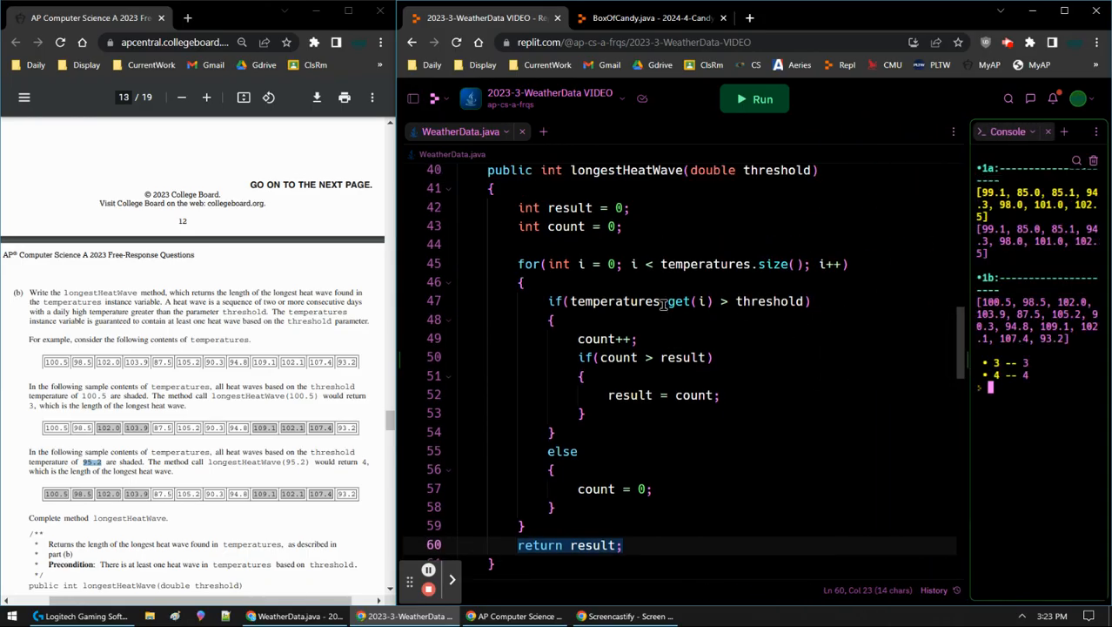
click(635, 263)
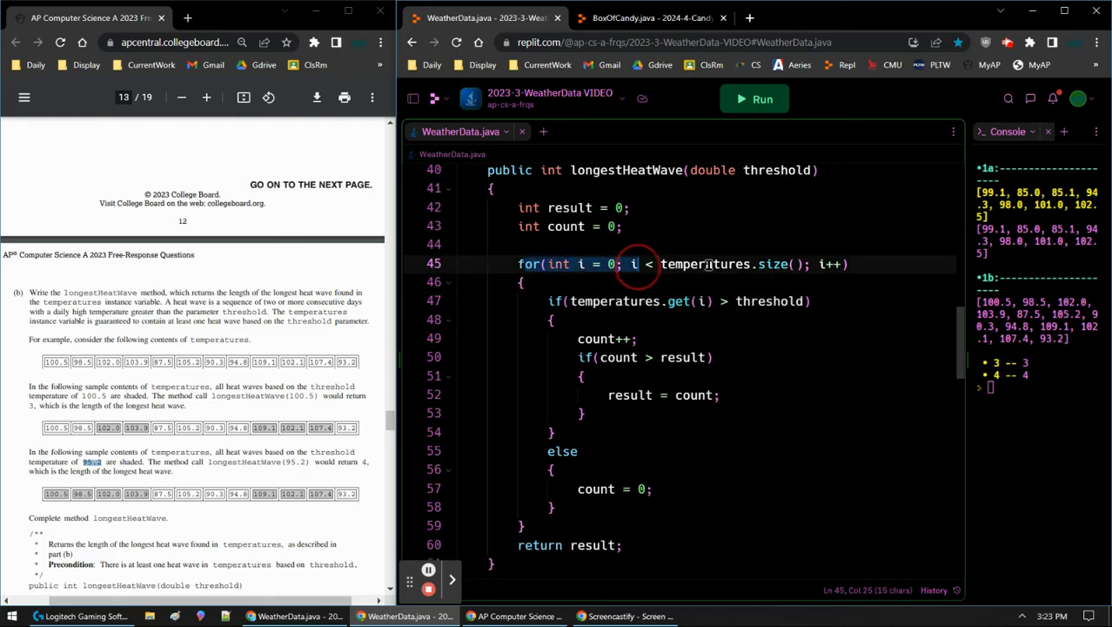
click(579, 300)
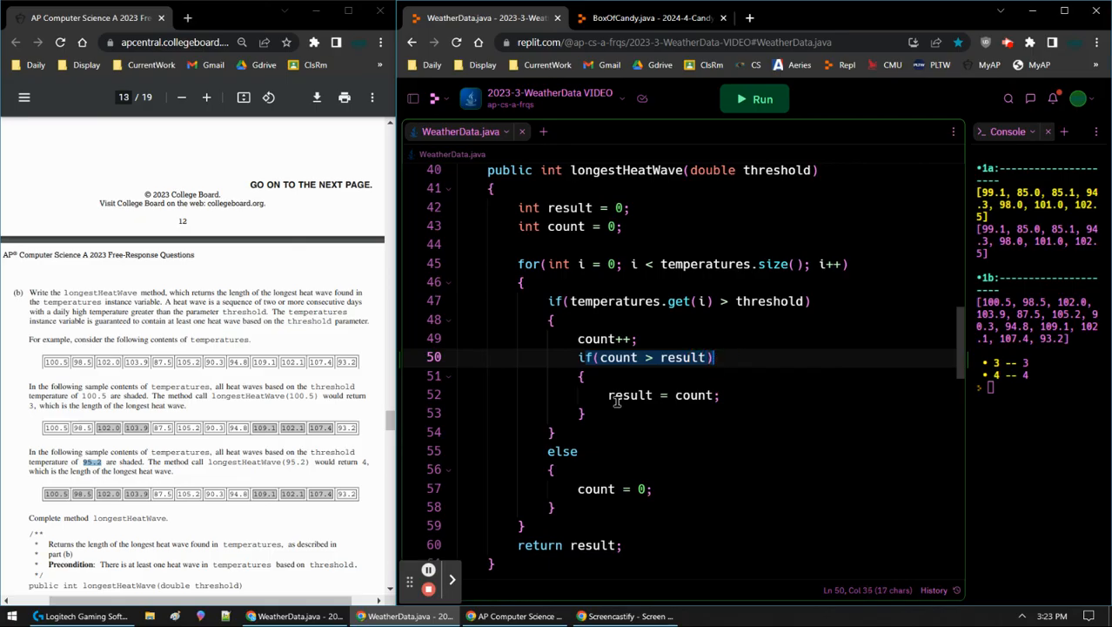
double_click(621, 395)
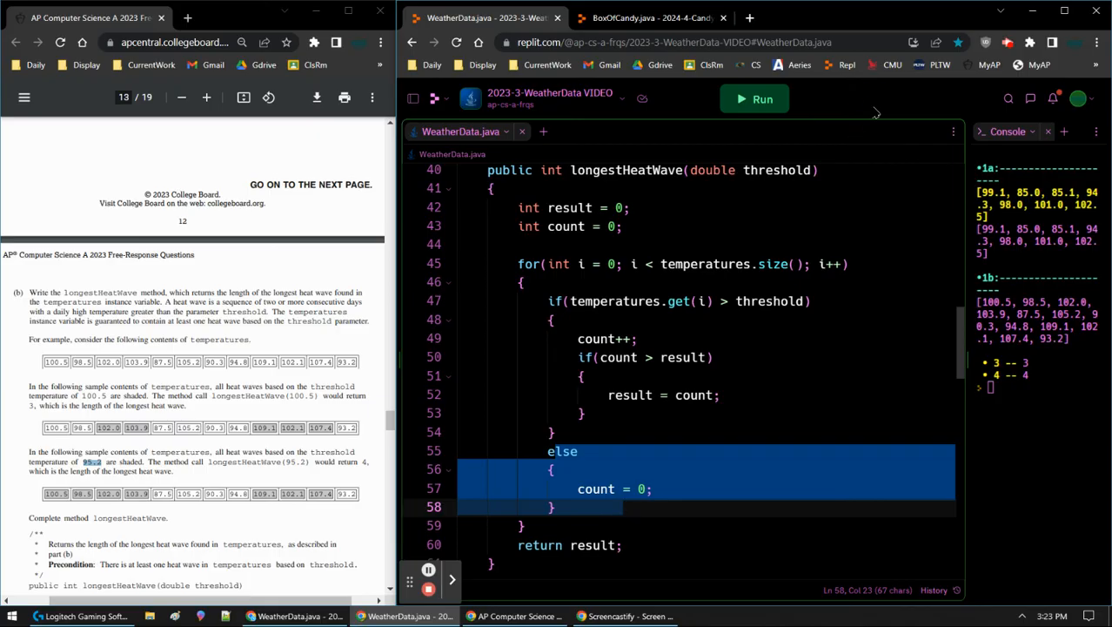
mouse_move(933, 99)
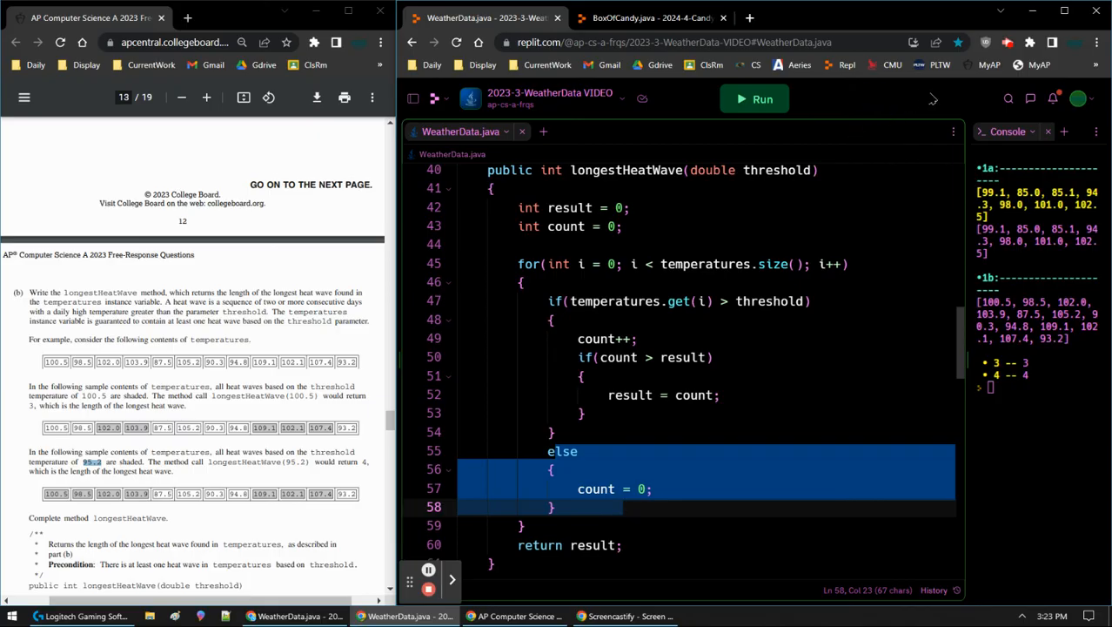